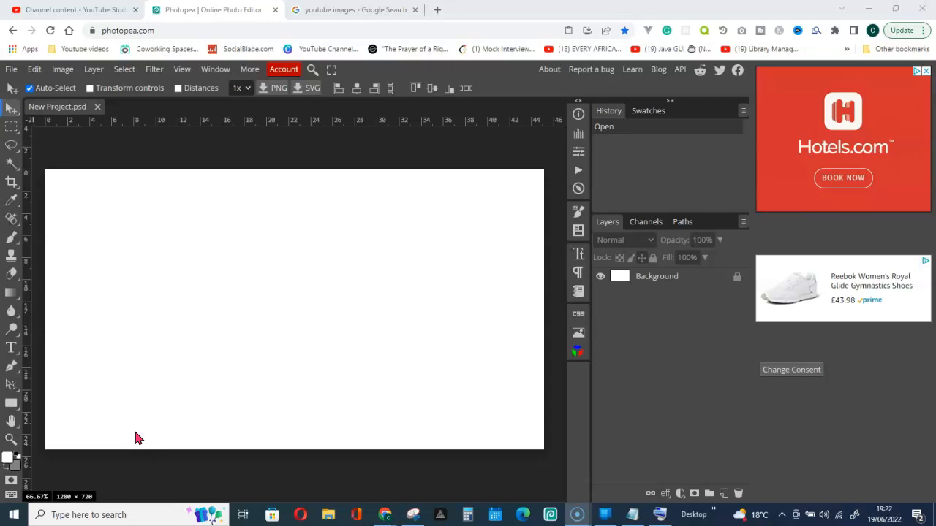
- Give the Background layer a grey Color Overlay plus a Satin effect via Blending Options
right_click(657, 276)
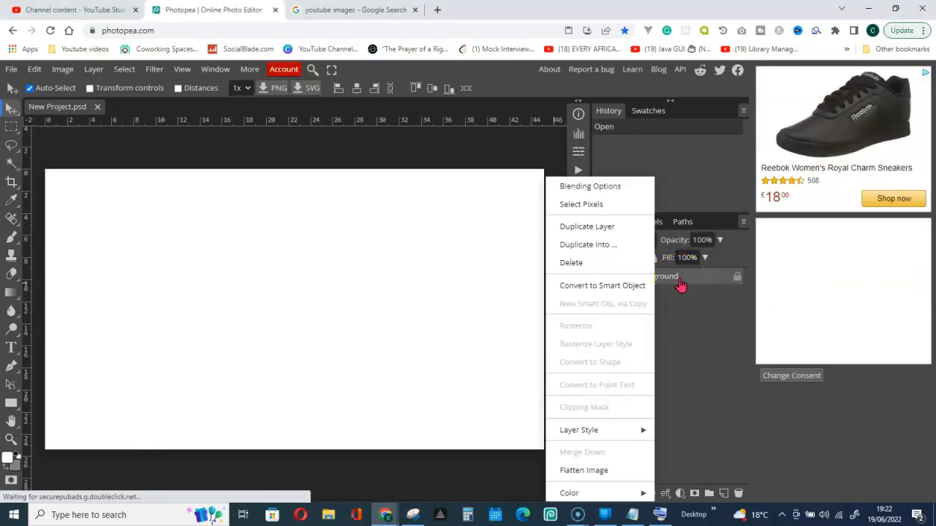
mouse_move(590, 186)
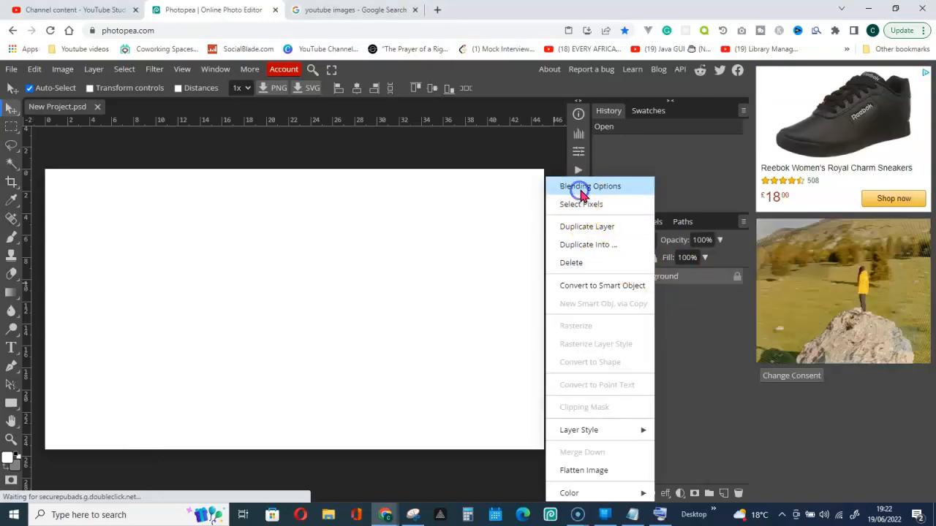
click(590, 185)
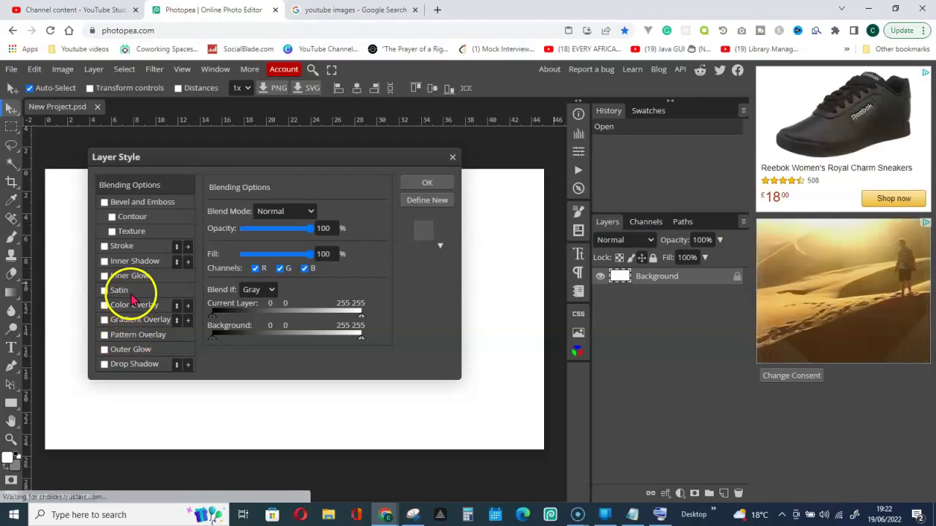
click(103, 305)
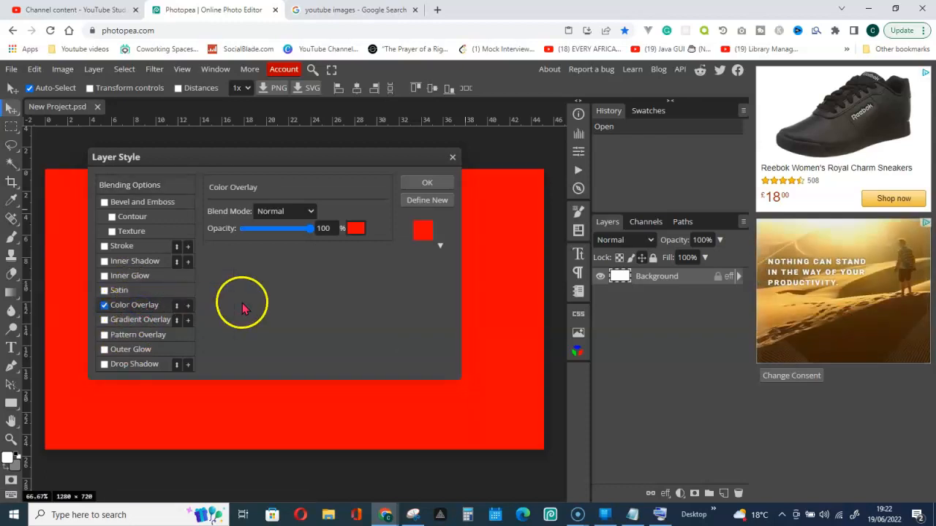
click(357, 228)
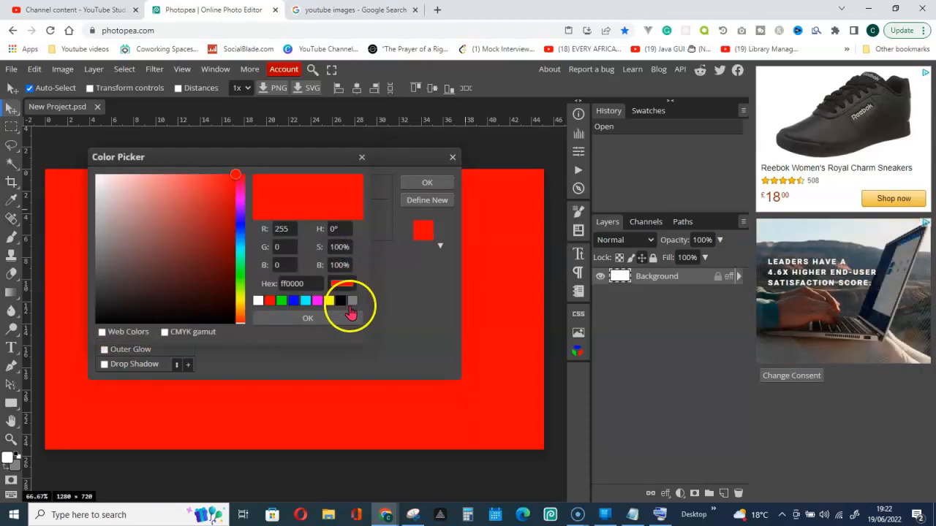
click(307, 317)
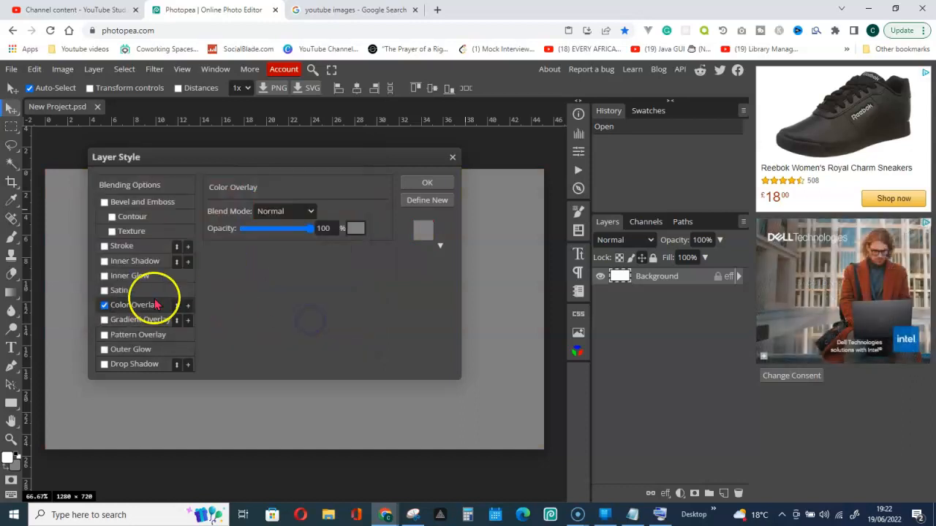
click(118, 290)
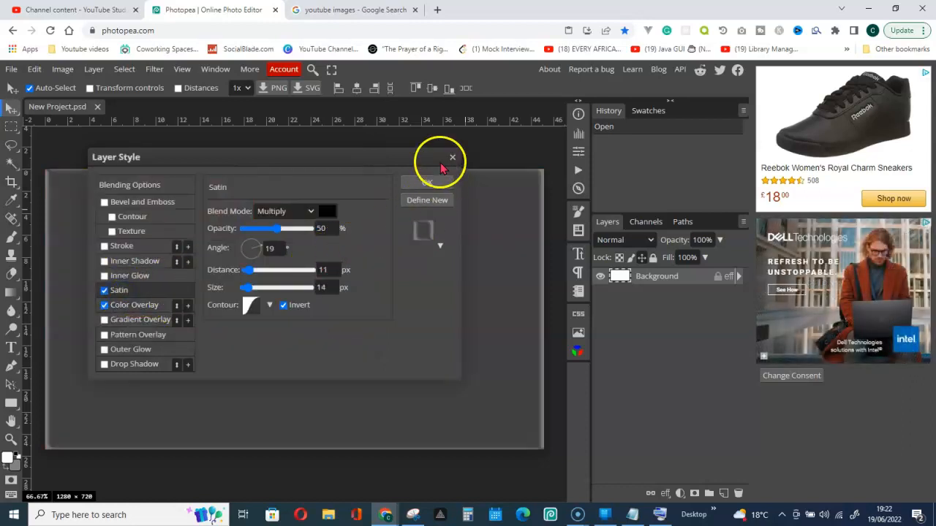
click(452, 158)
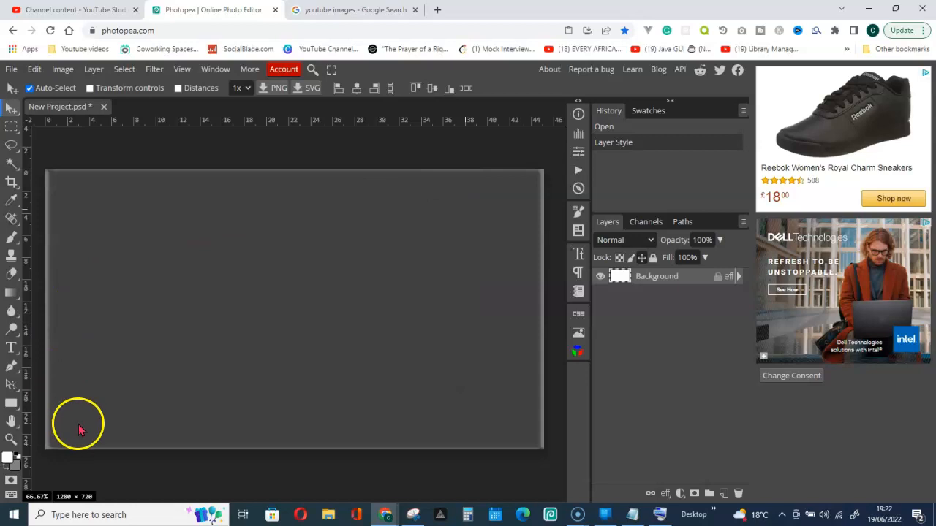
mouse_move(101, 433)
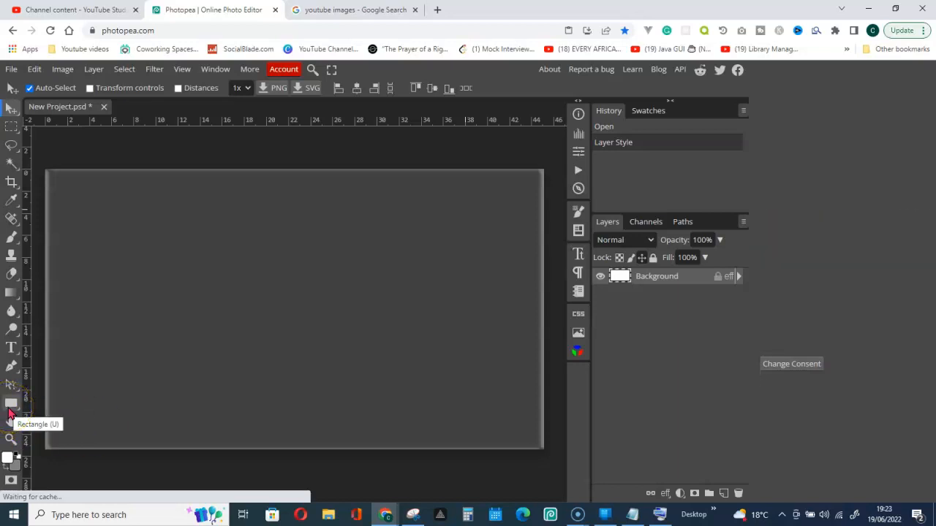
- Create a 100×100 px red right-pointing arrow custom shape on the canvas
click(11, 403)
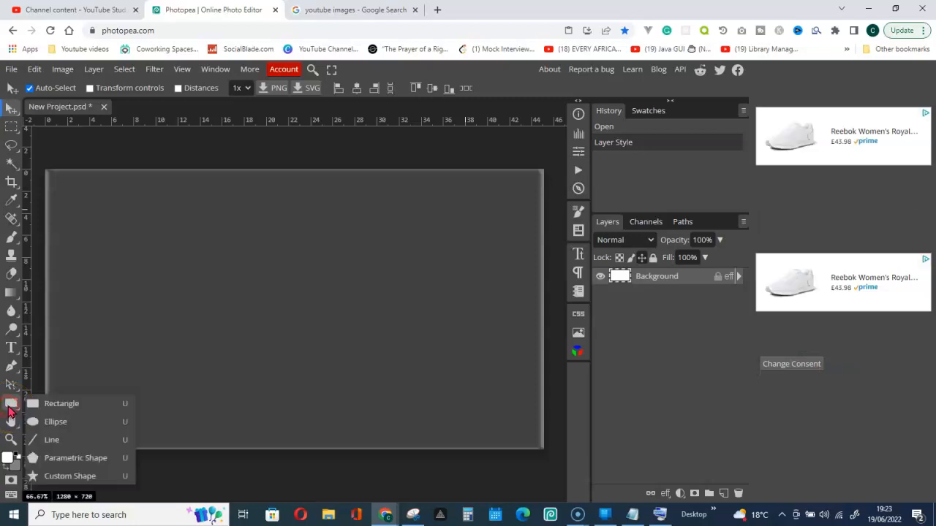
mouse_move(70, 477)
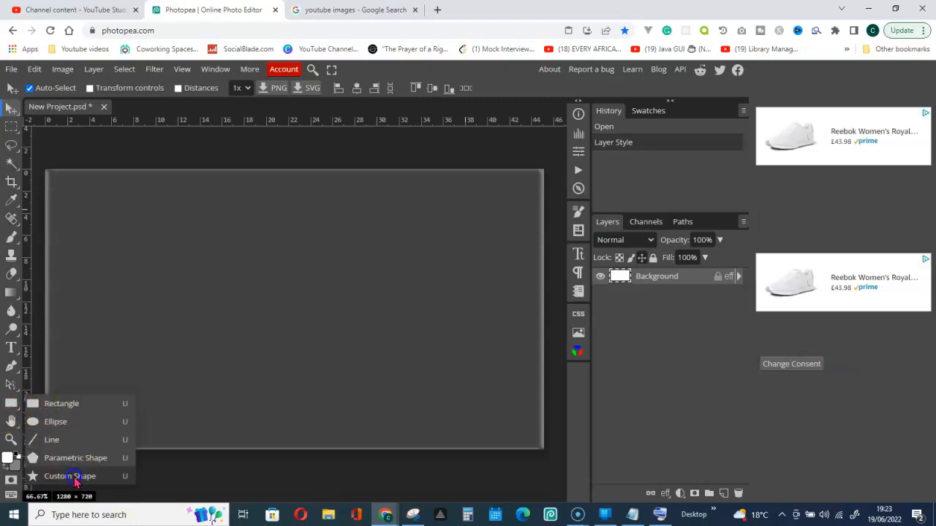
click(69, 476)
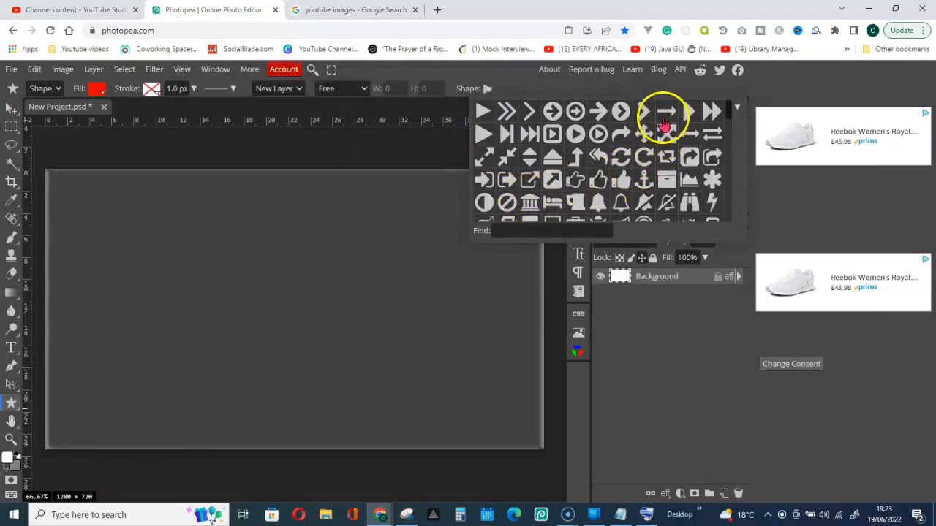
click(666, 111)
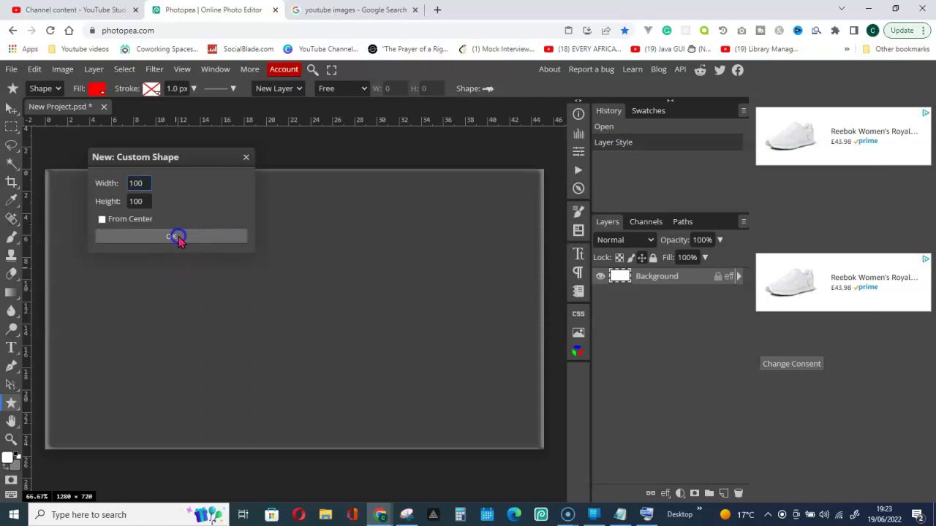
click(171, 236)
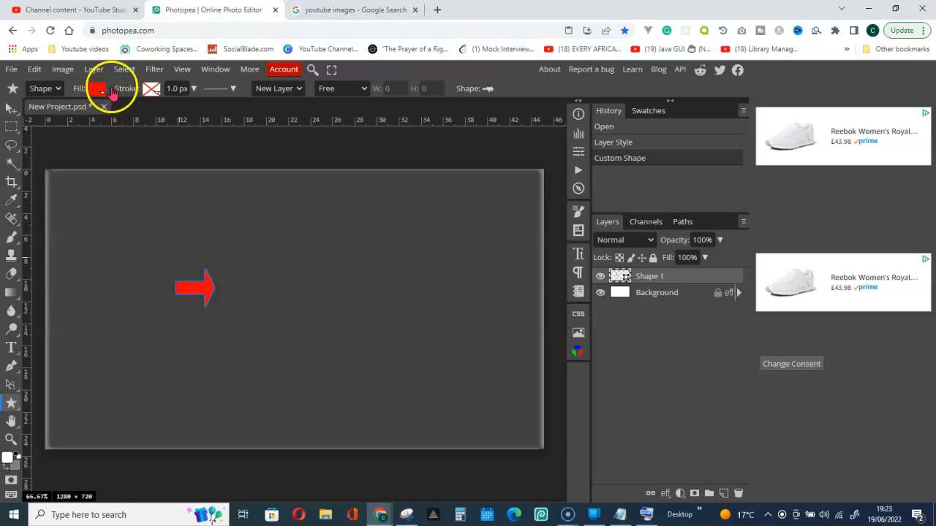
- Scale the arrow to about 313% with Free Transform and commit it
click(11, 112)
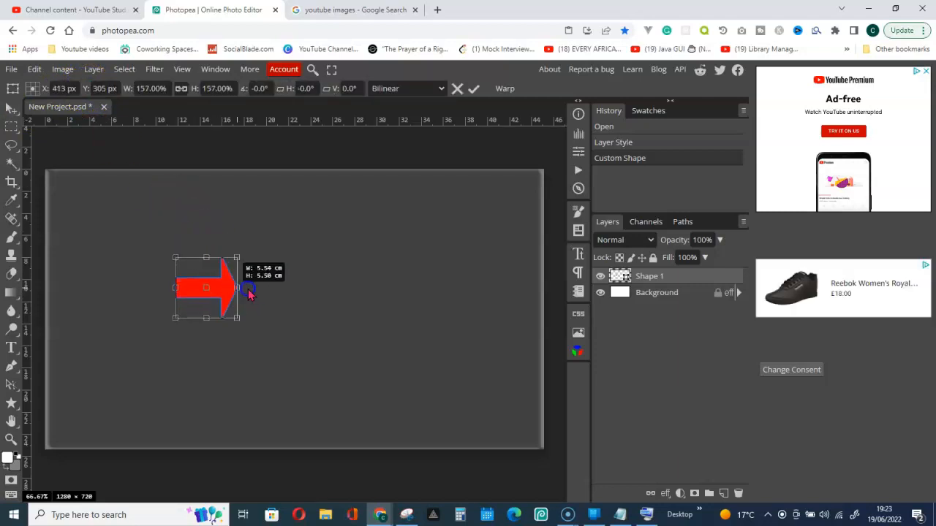
drag(234, 287, 369, 303)
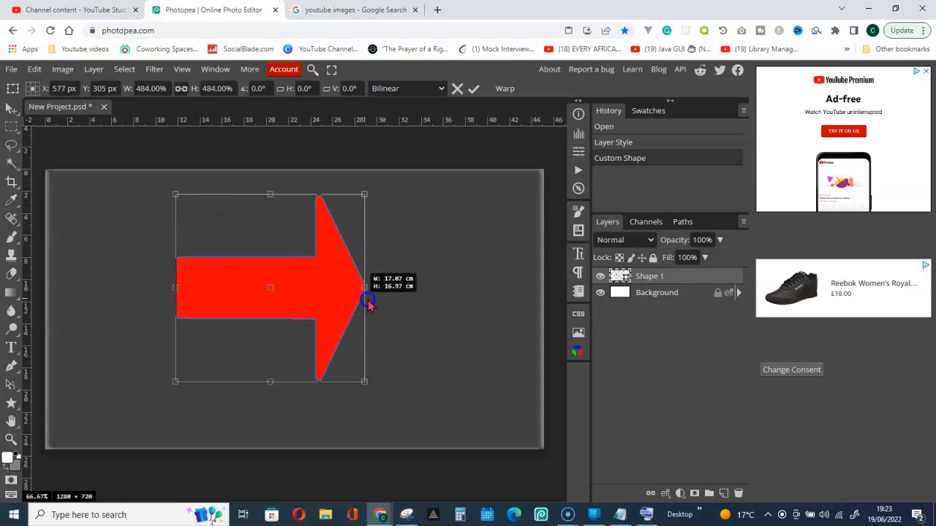
drag(367, 302, 428, 308)
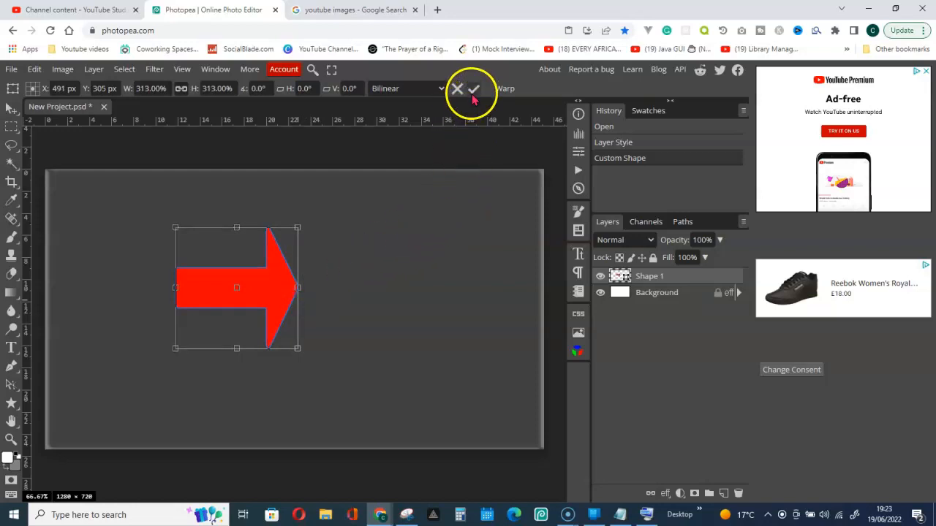
click(474, 88)
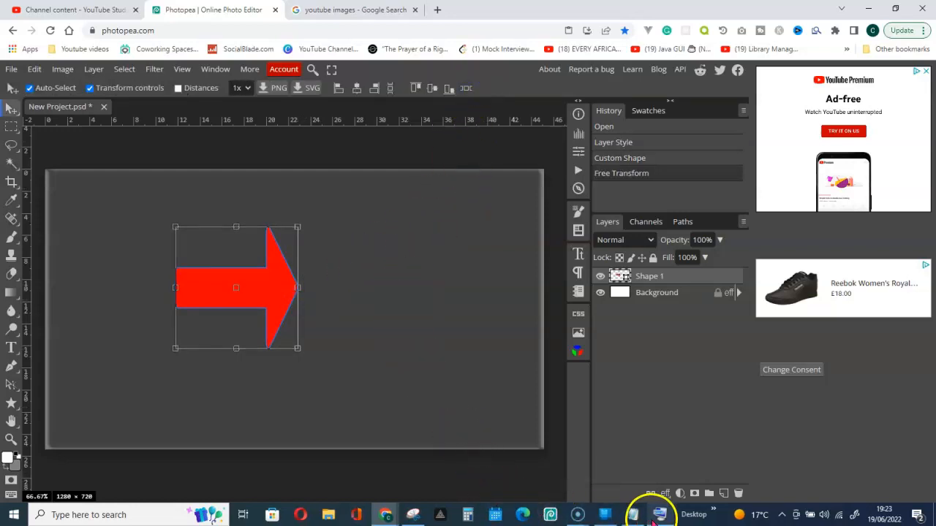
click(659, 515)
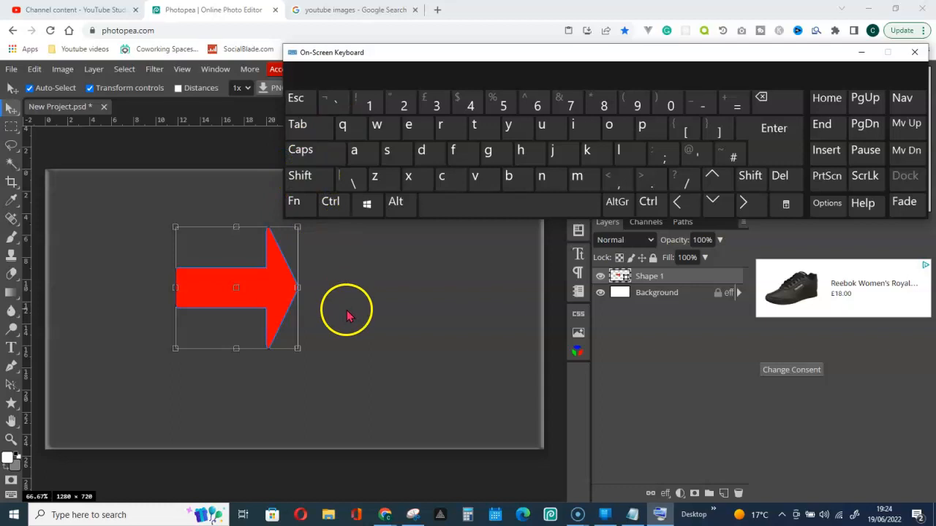
mouse_move(318, 194)
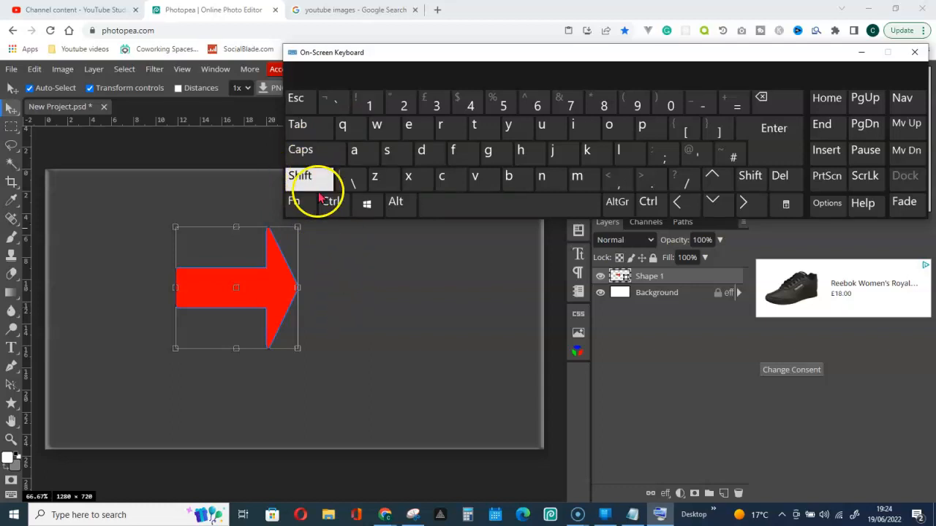
click(300, 176)
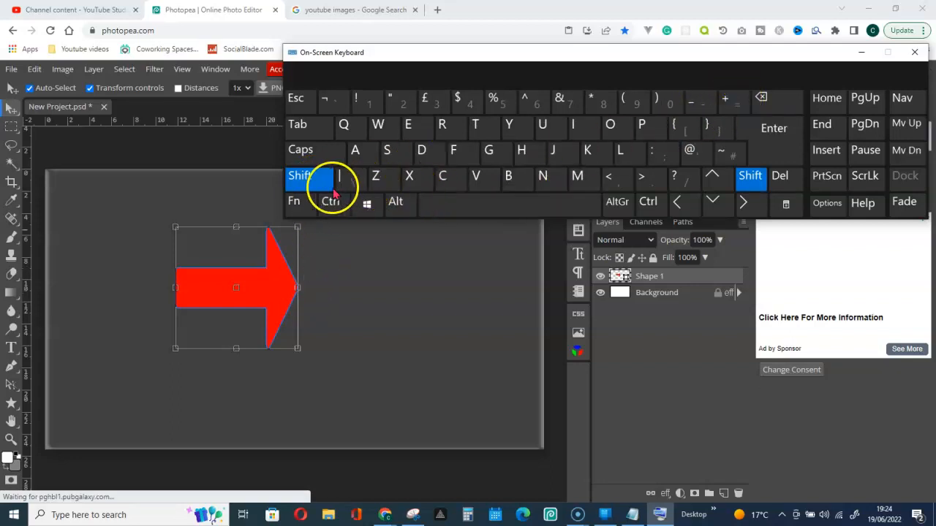
click(299, 176)
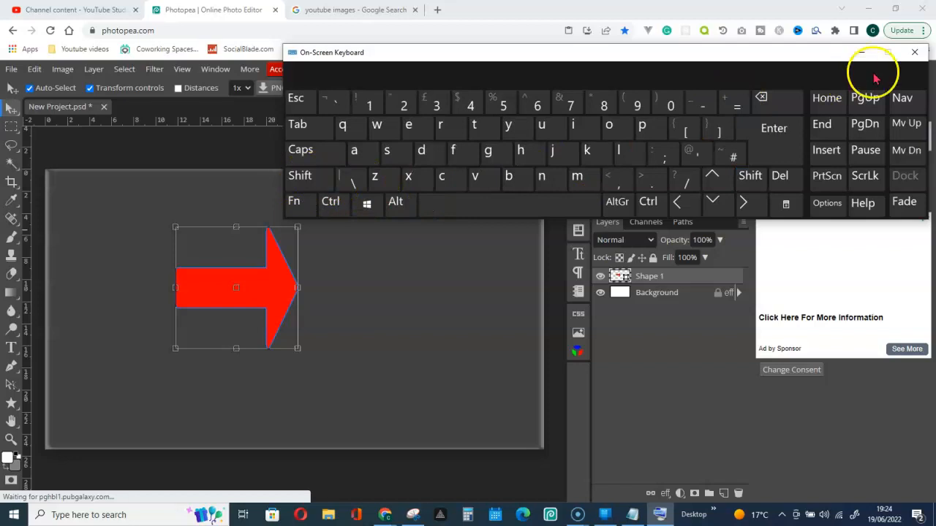
click(914, 52)
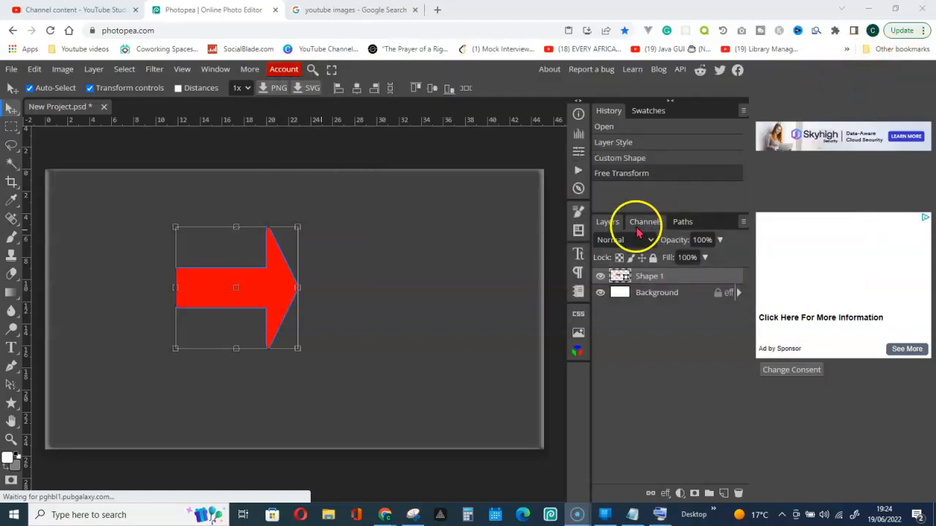
mouse_move(331, 306)
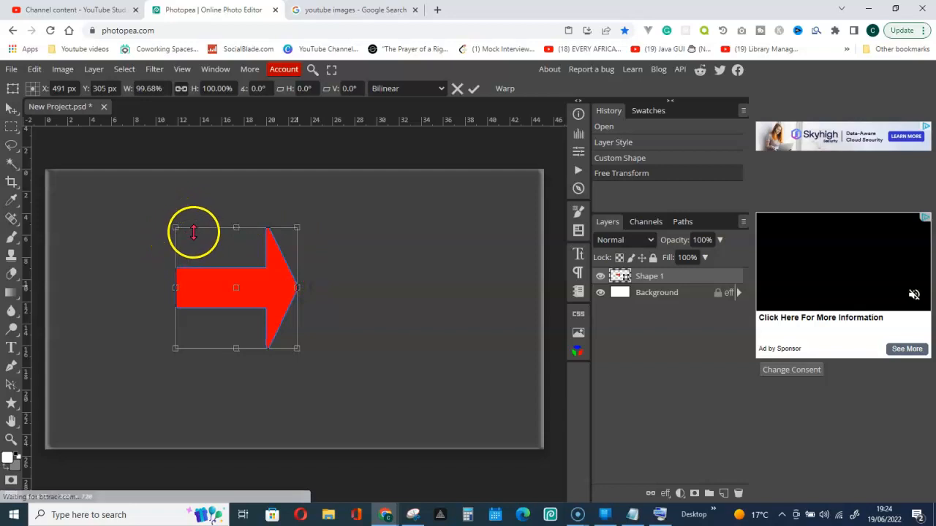
mouse_move(291, 379)
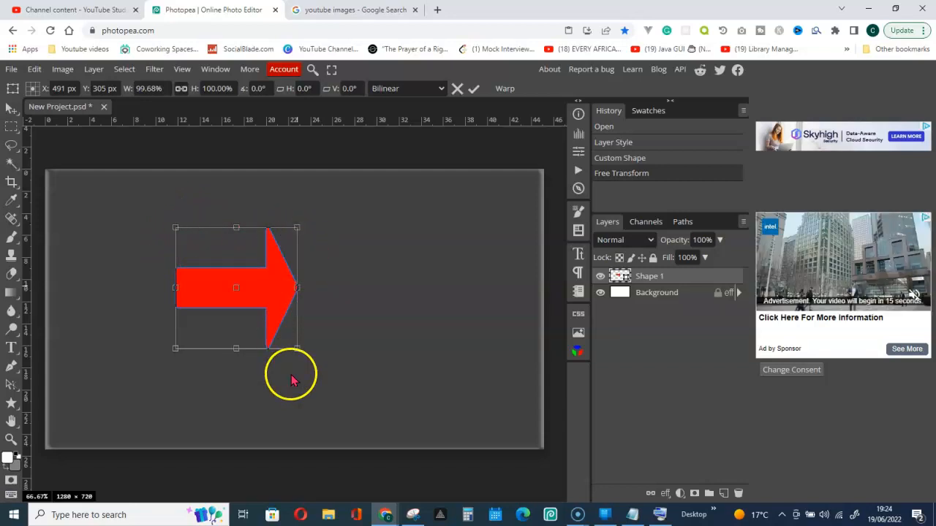
- Drag side handles outward and the bottom handle up to make a long, thin arrow
drag(298, 288, 317, 288)
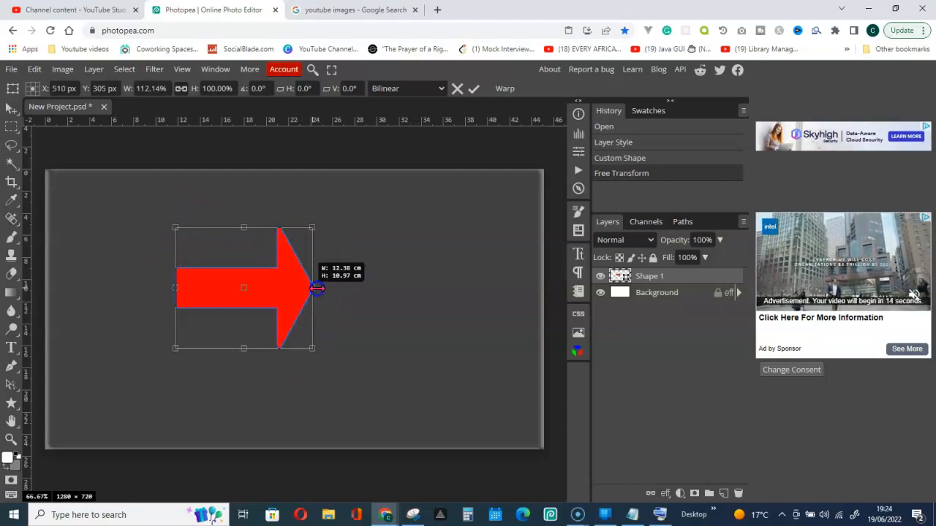
drag(316, 288, 426, 287)
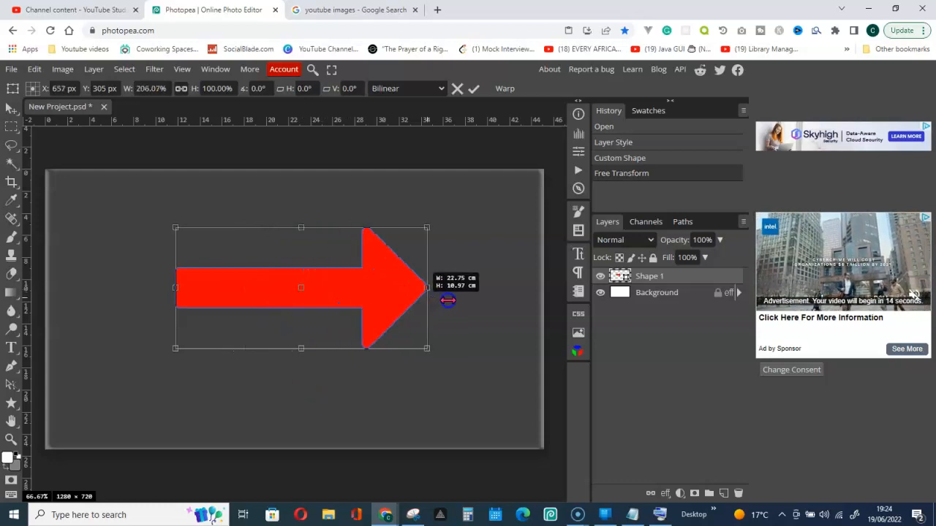
drag(426, 287, 485, 287)
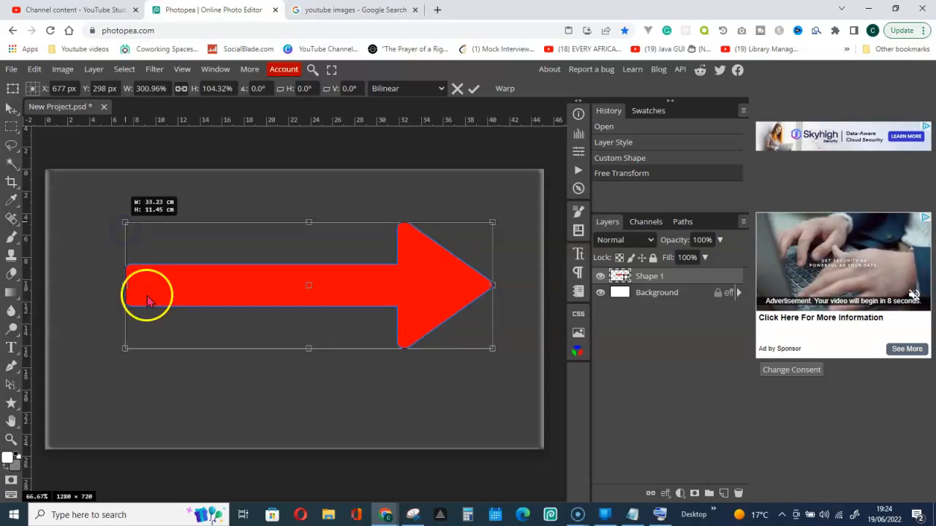
drag(146, 285, 101, 287)
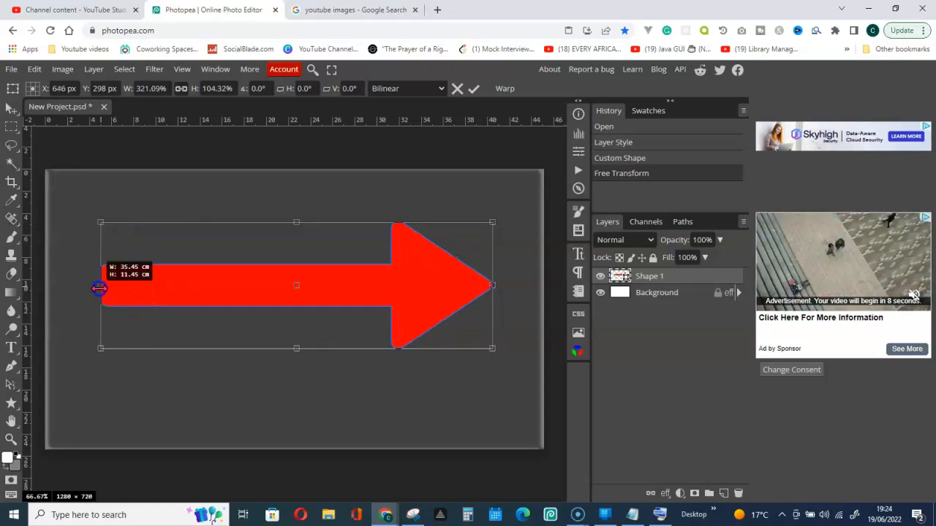
drag(99, 288, 87, 285)
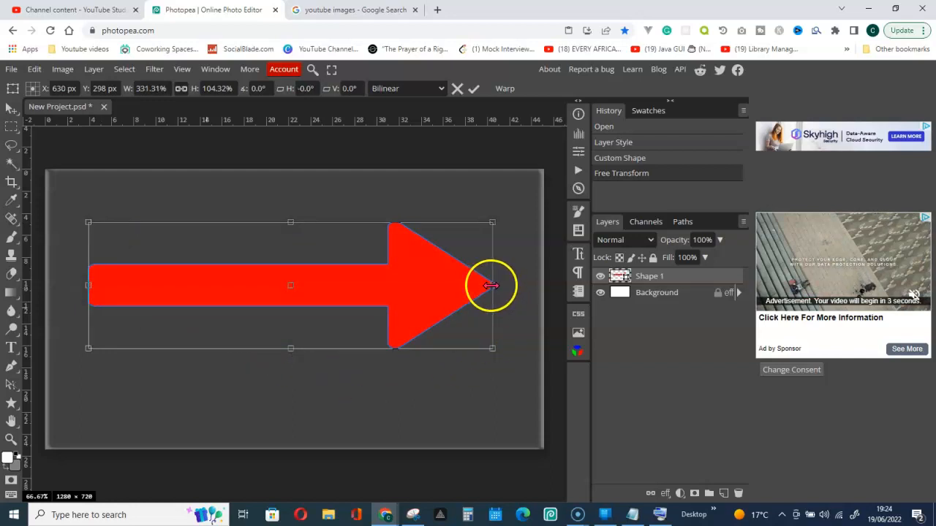
drag(492, 285, 520, 285)
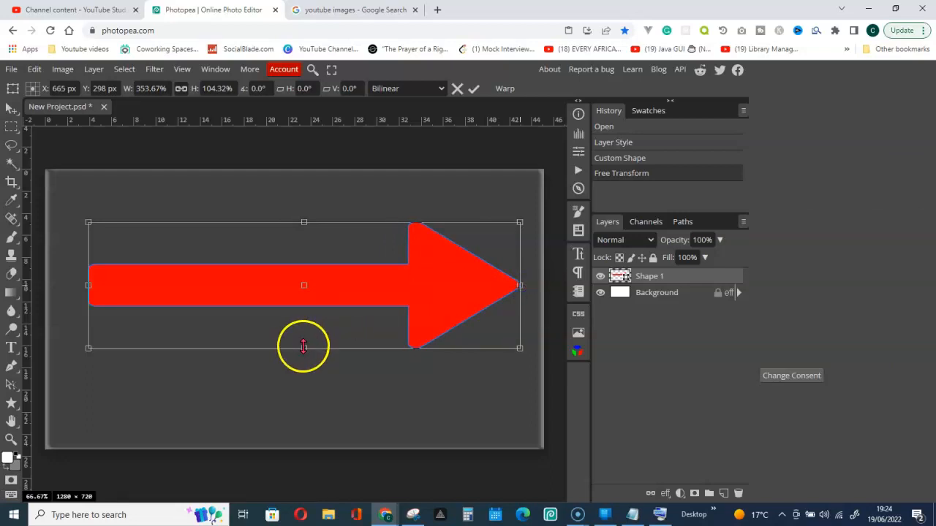
drag(304, 347, 308, 295)
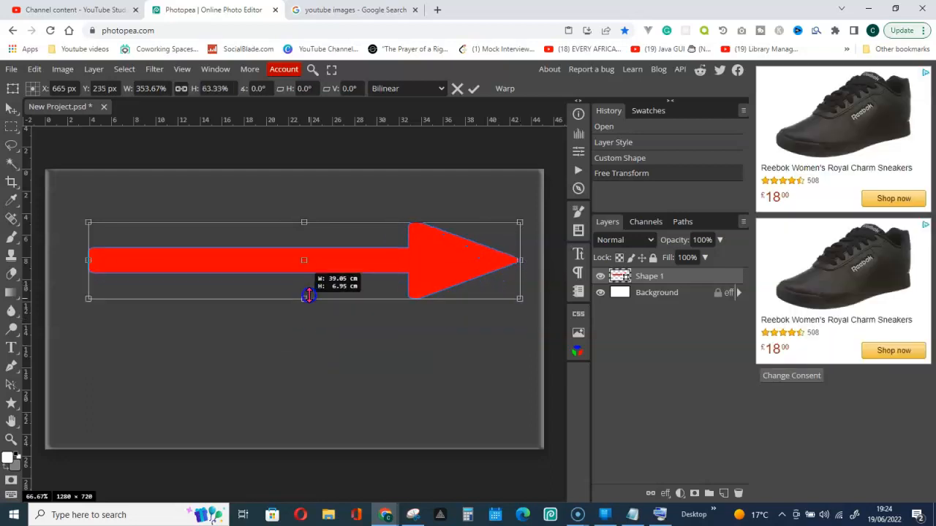
drag(308, 296, 290, 258)
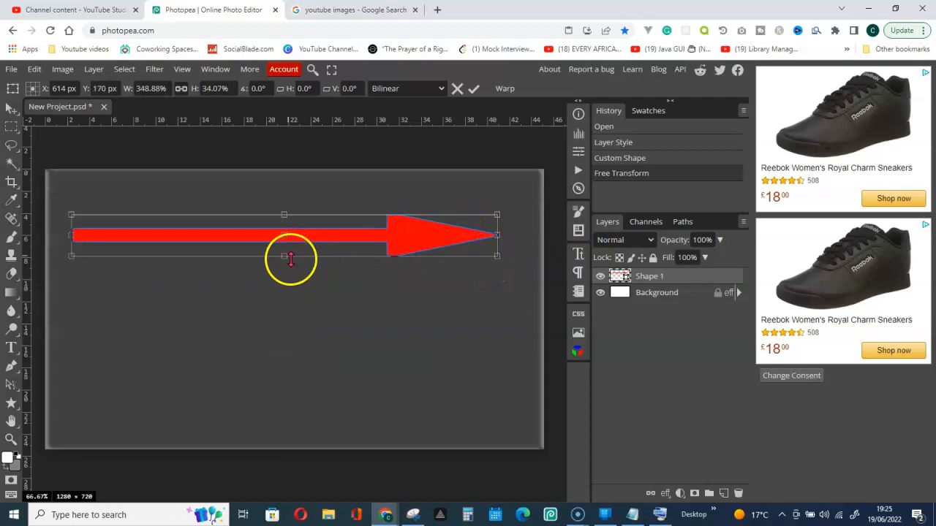
drag(284, 256, 289, 274)
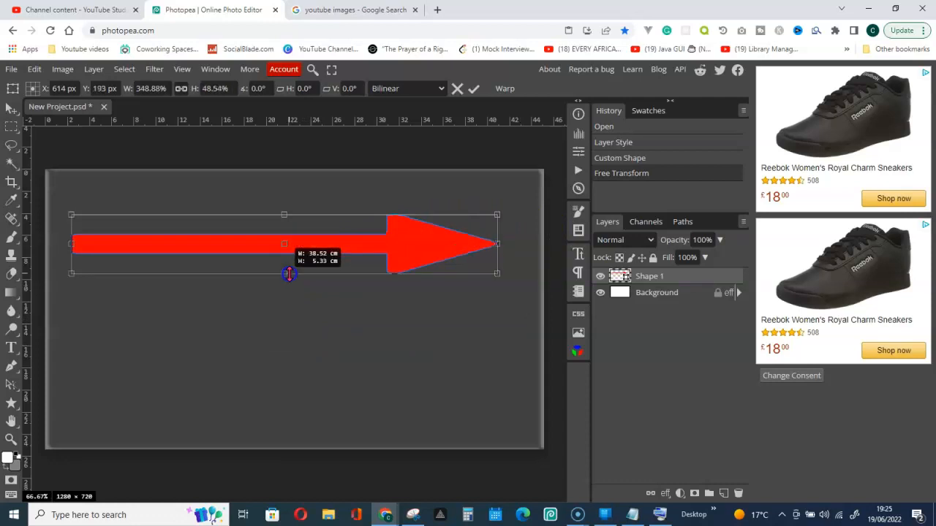
- Delete the Shape 1 arrow layer and open the Custom Shape picker
right_click(650, 276)
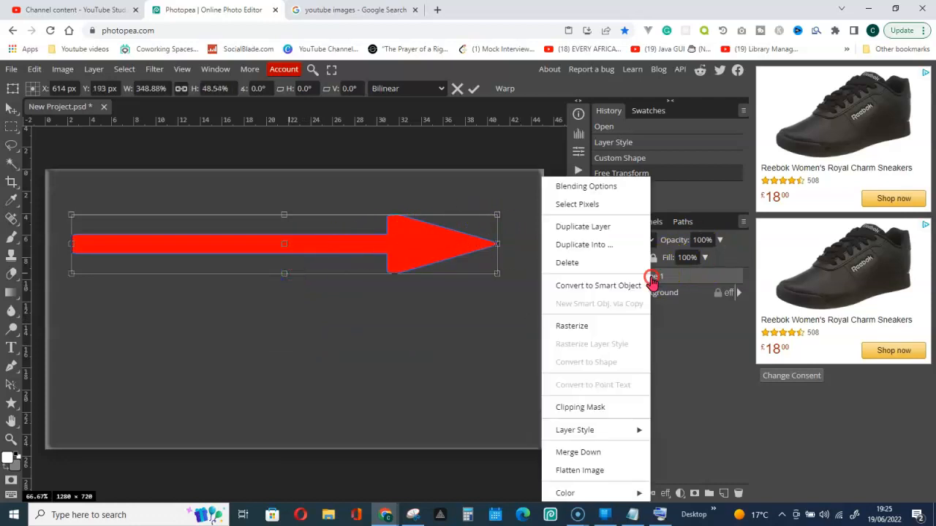
click(567, 263)
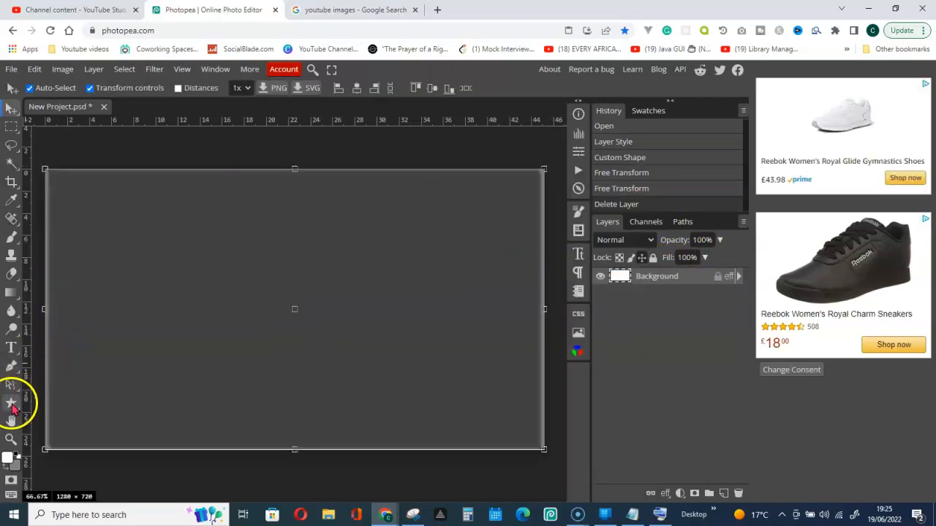
mouse_move(11, 406)
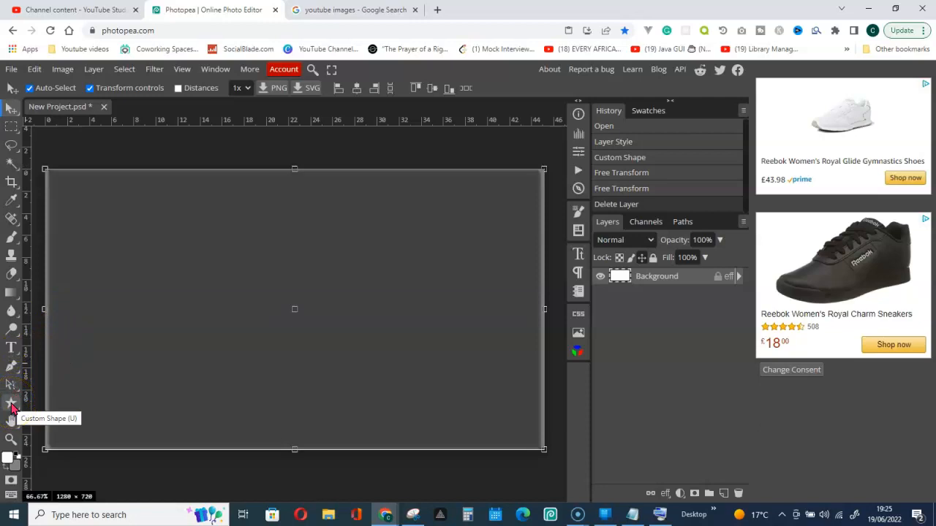
click(10, 402)
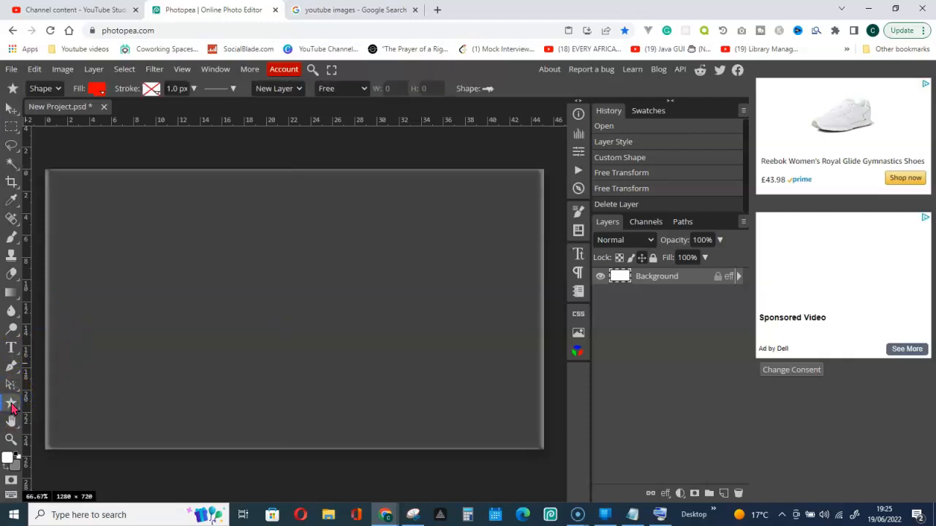
click(487, 89)
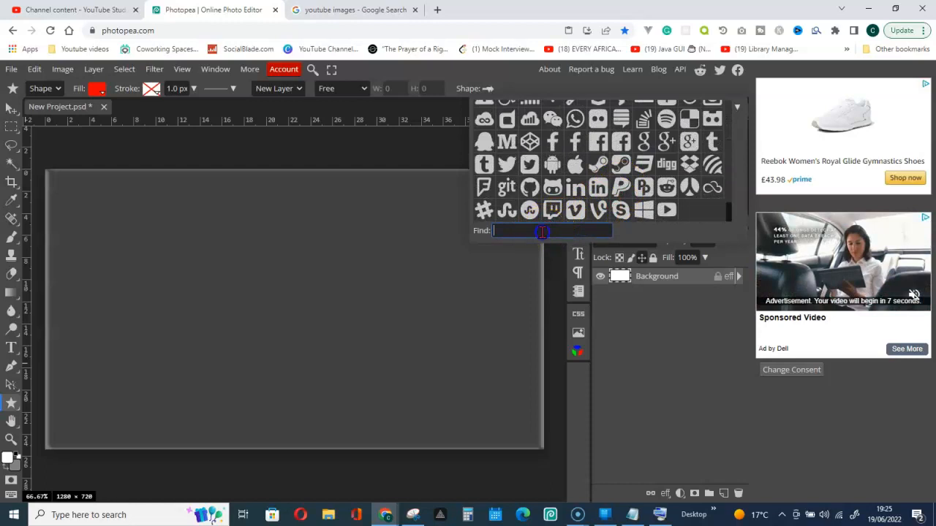
- Search the shape picker for 'you' to find the YouTube play-button shape
text(you)
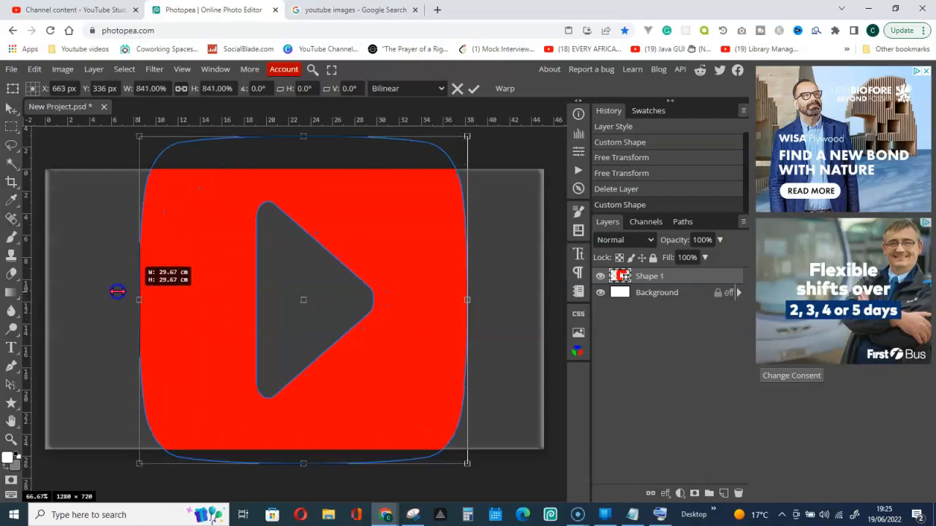
- Drag the YouTube shape's transform handles outward past the canvas edges, then commit
drag(118, 292, 38, 294)
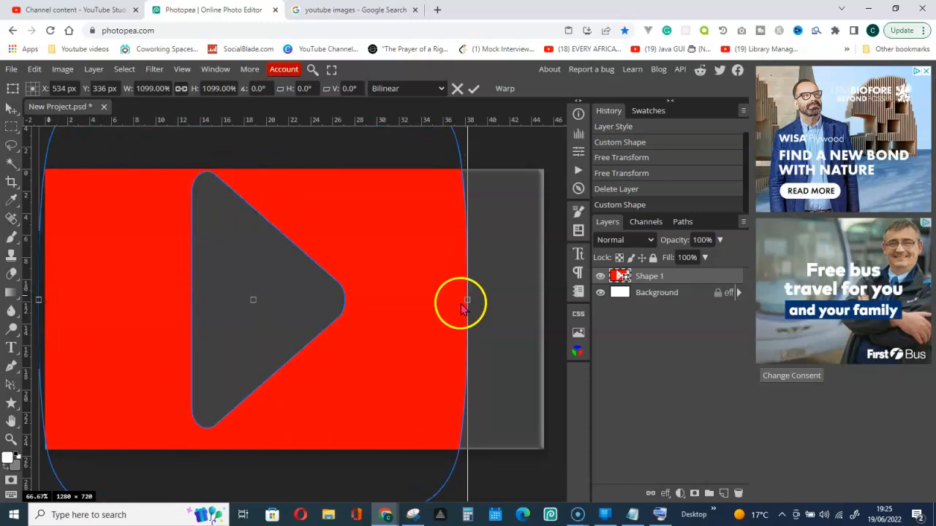
drag(467, 301, 516, 305)
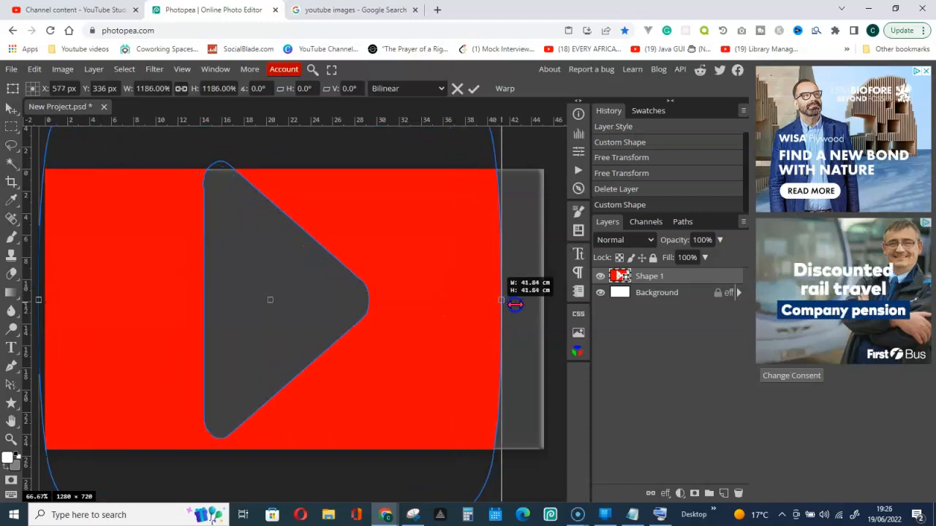
drag(501, 300, 527, 300)
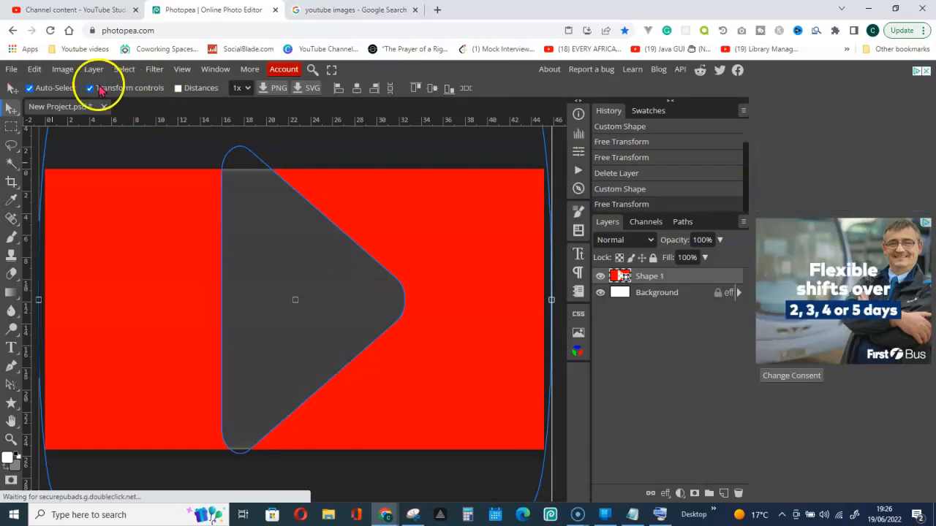
click(89, 88)
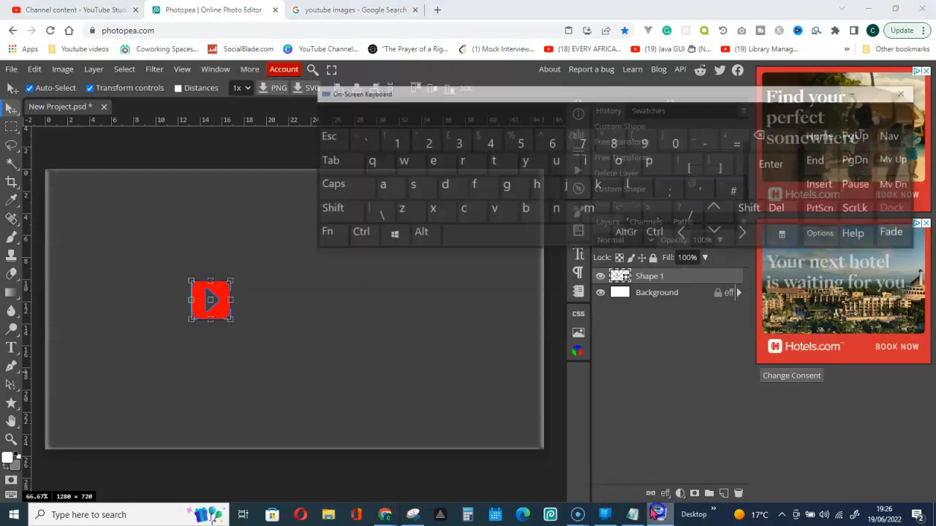
- Hold Shift via the on-screen keyboard and scale the logo to nearly fill the canvas
click(300, 175)
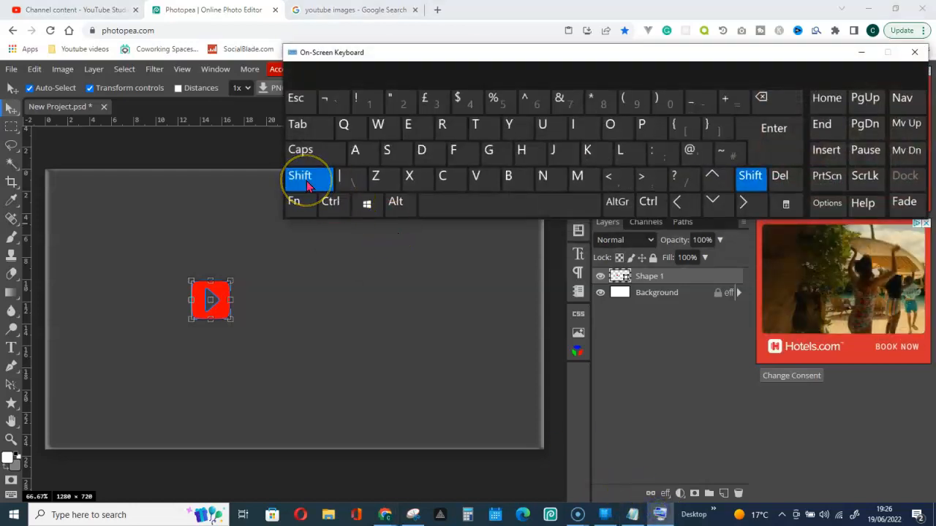
click(300, 176)
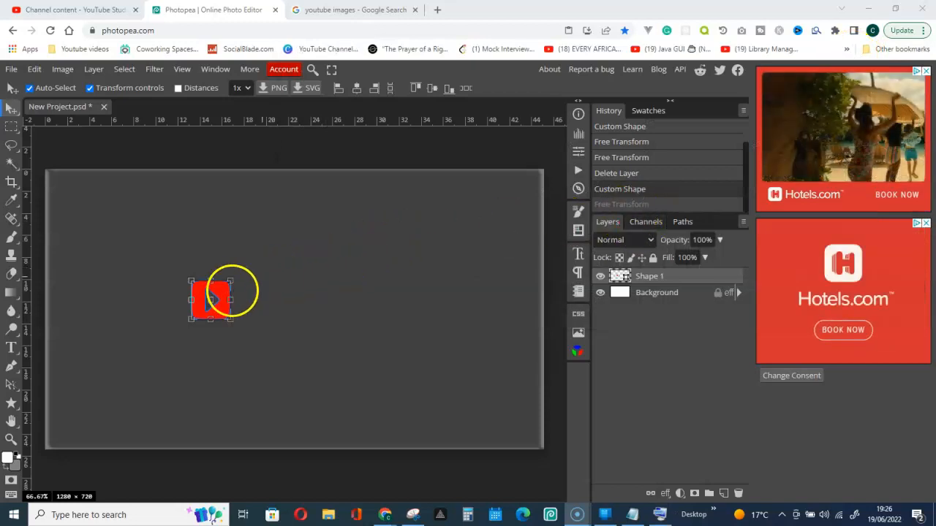
drag(248, 299, 349, 304)
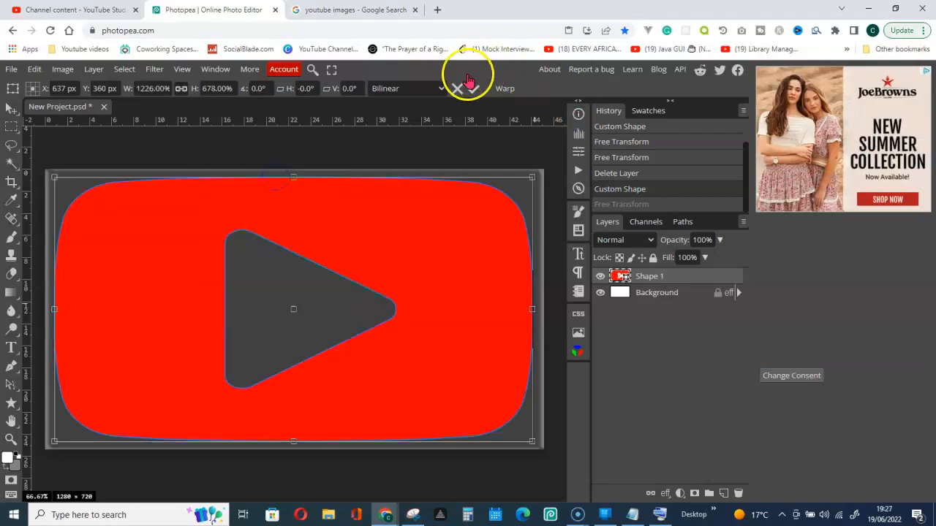
right_click(650, 276)
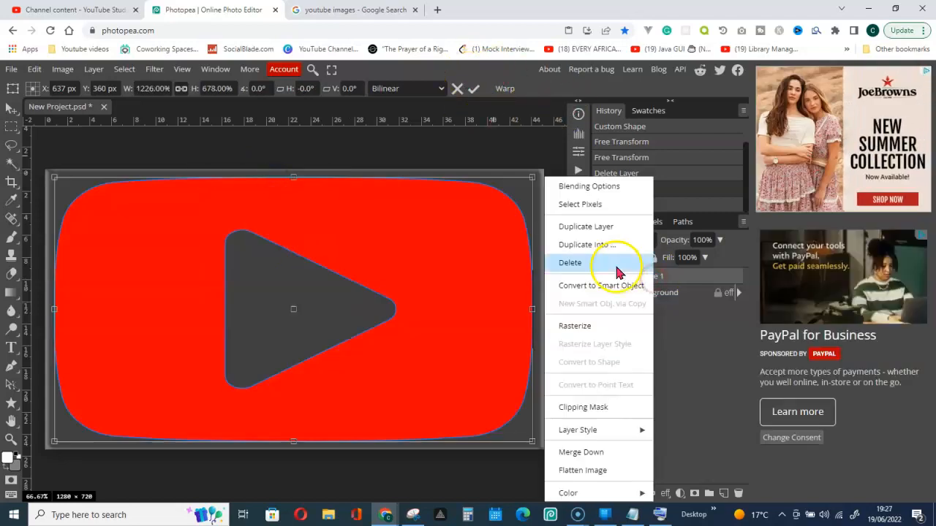
- Delete the YouTube logo layer and return to the Google 'youtube images' results
click(569, 262)
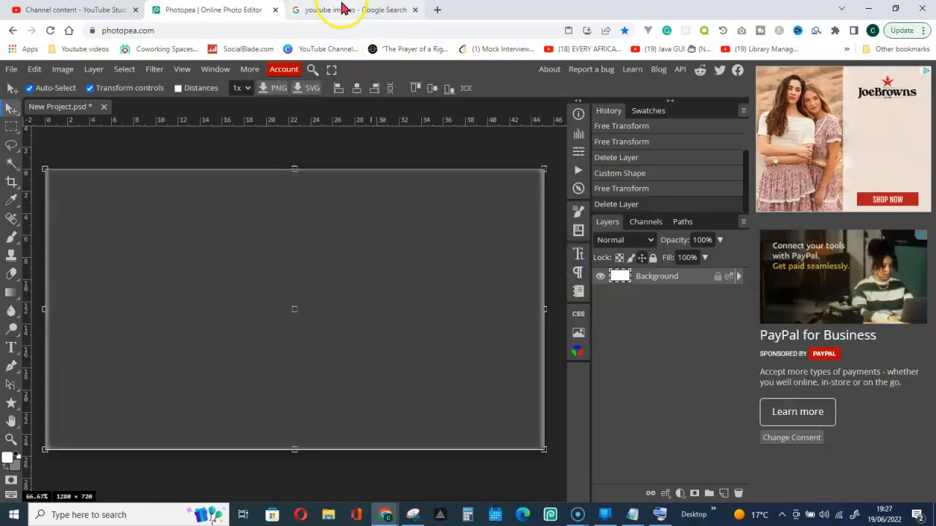
click(351, 10)
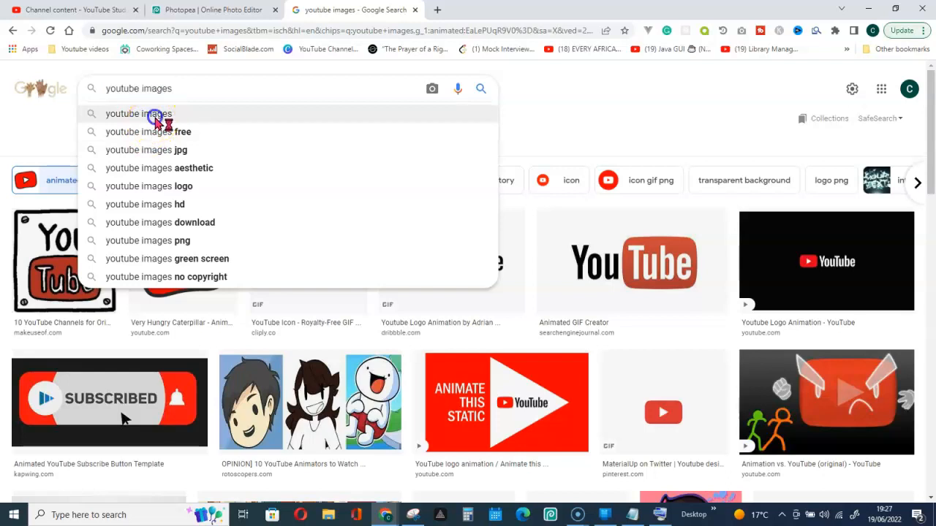
- Resubmit the 'youtube images' search and get back to the Images results
click(481, 89)
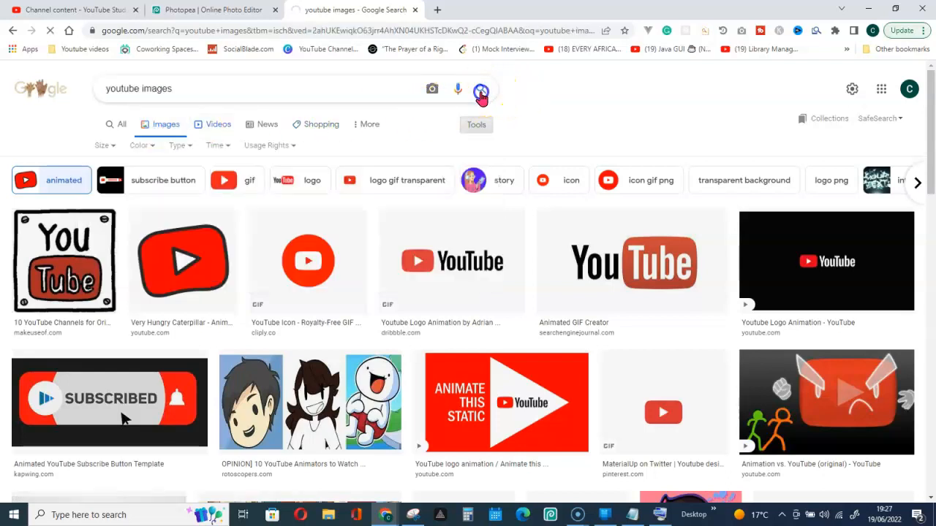
click(481, 88)
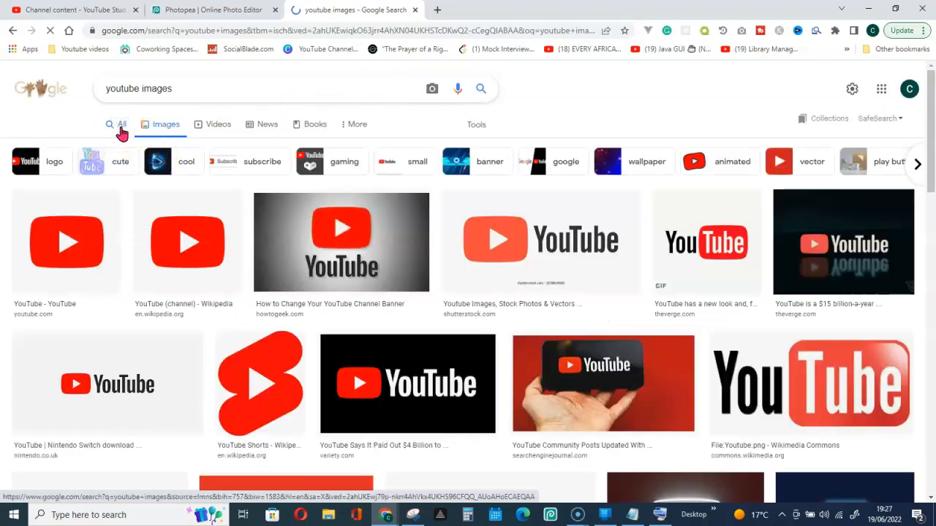
click(122, 124)
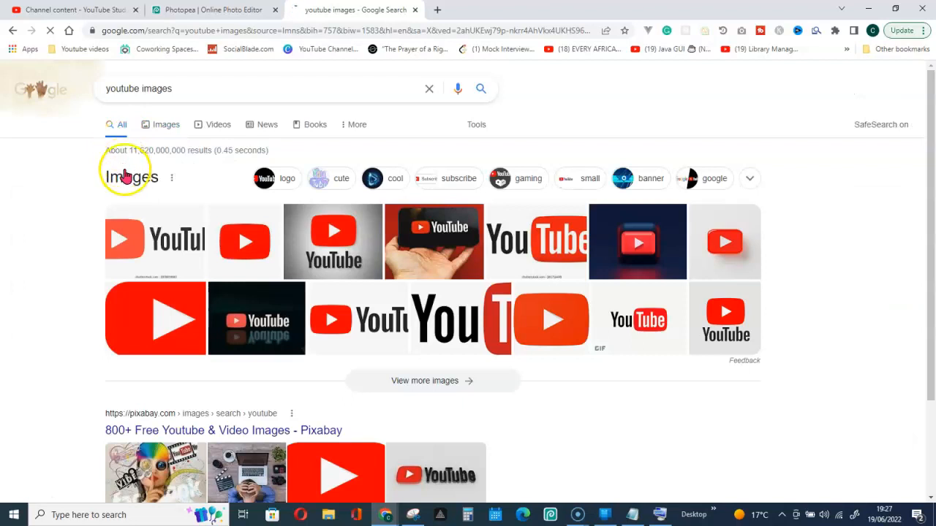
mouse_move(167, 124)
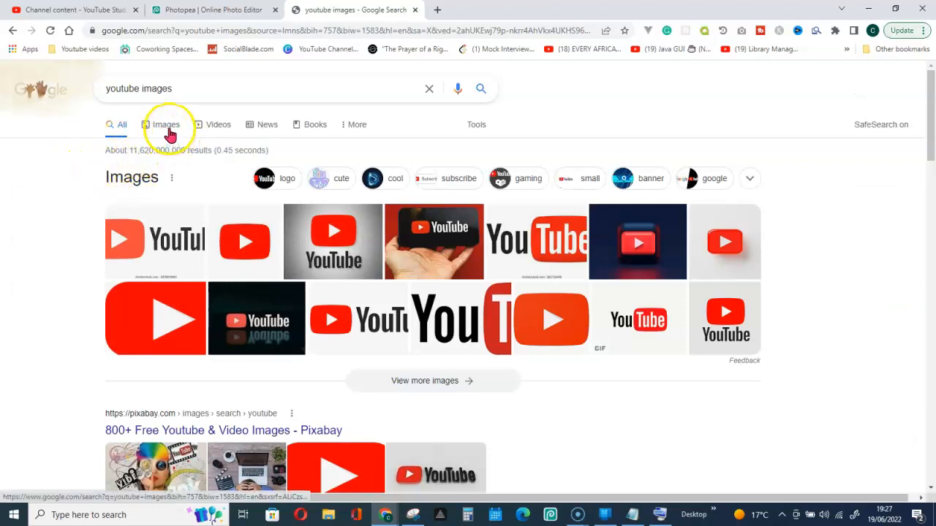
click(166, 124)
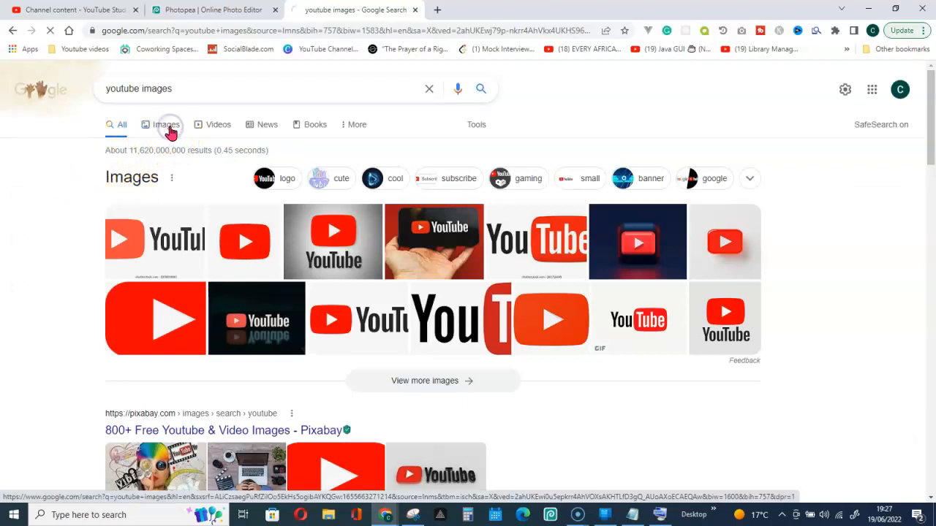
click(166, 124)
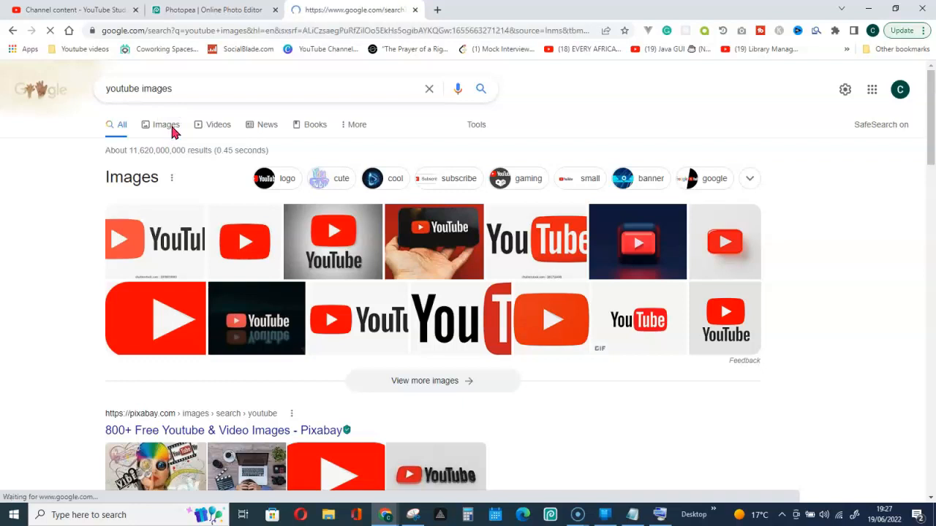
- Filter the image results by Usage Rights to Creative Commons licenses
click(166, 125)
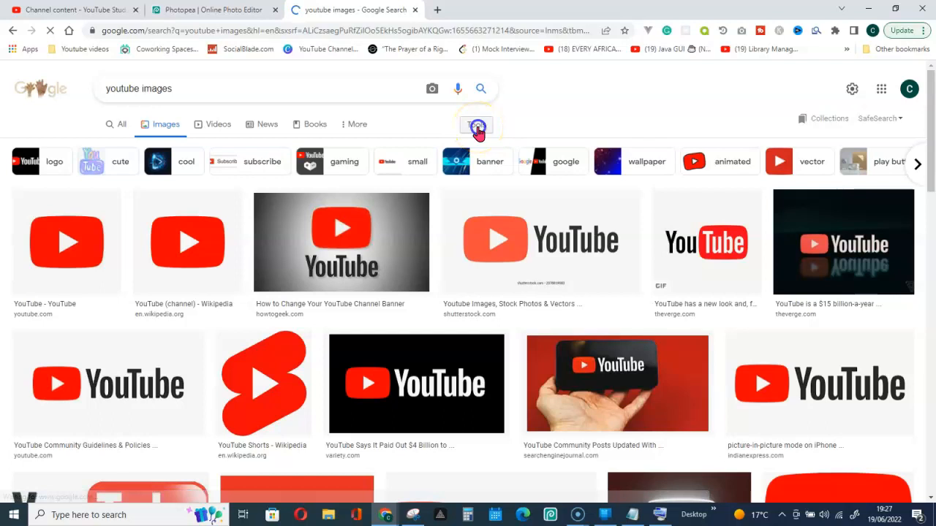
click(476, 124)
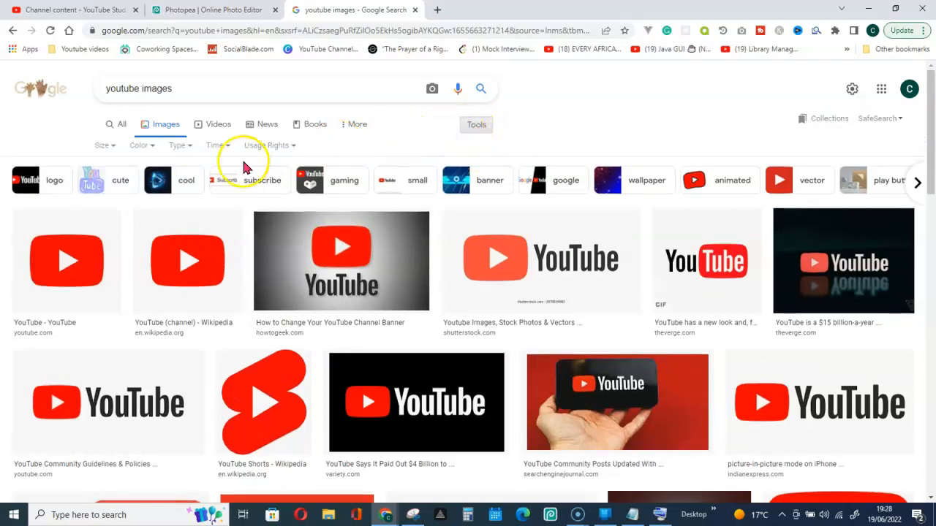
click(265, 145)
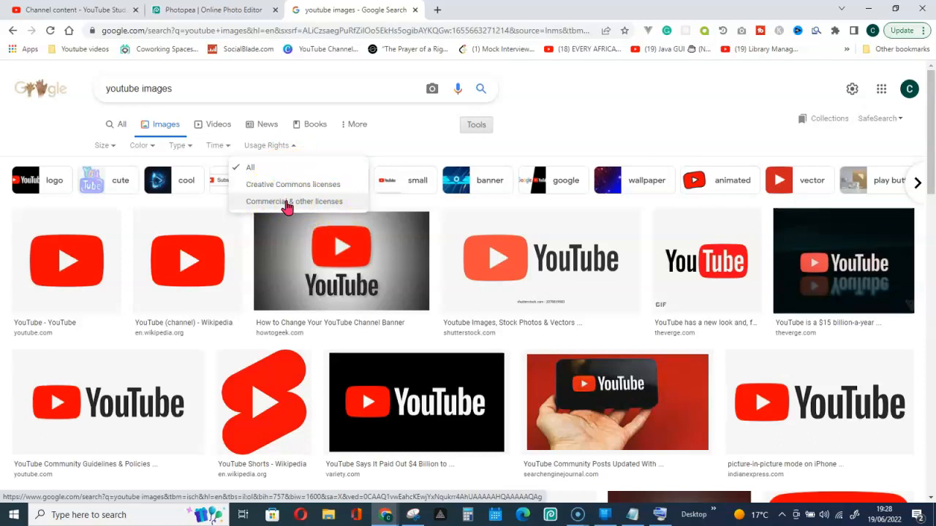
mouse_move(291, 211)
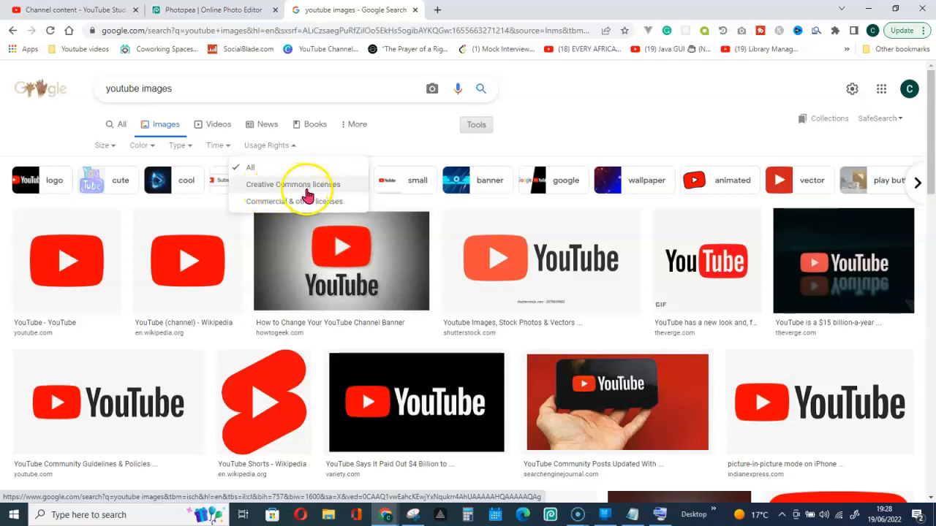
click(293, 184)
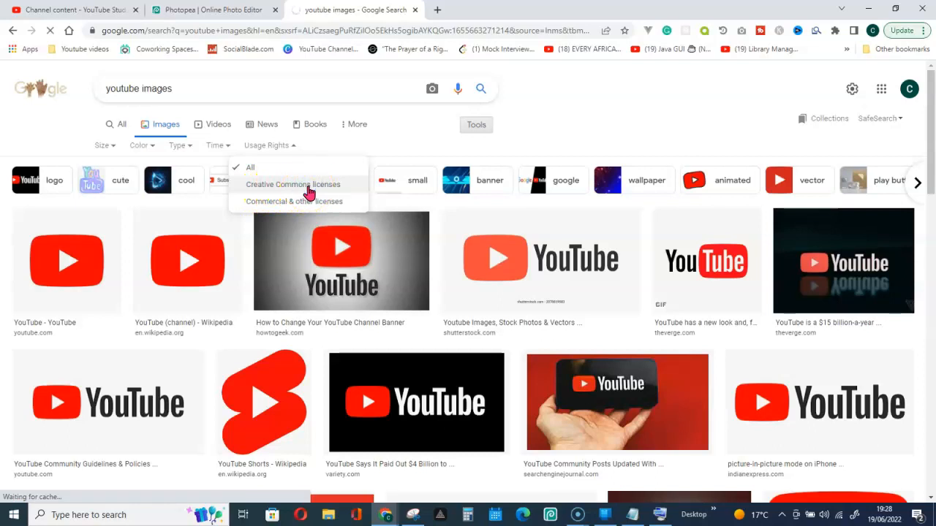
click(292, 184)
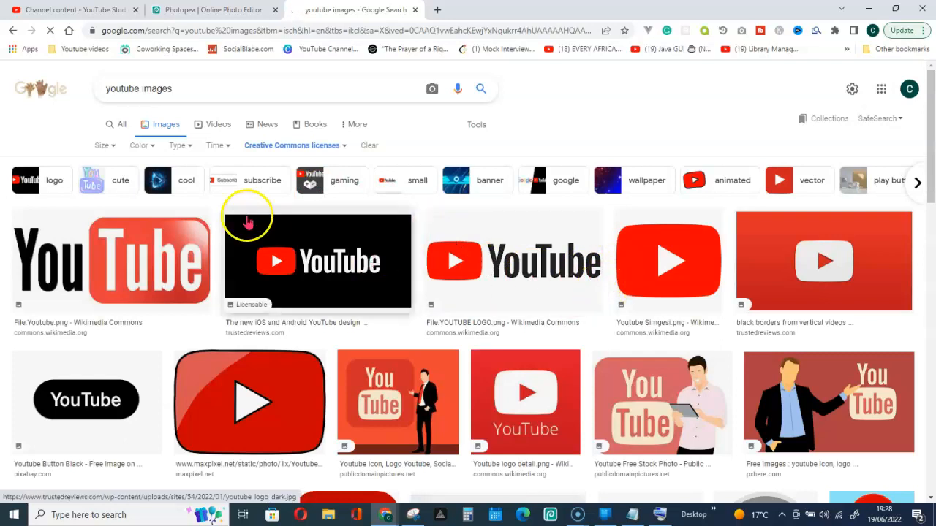
click(176, 145)
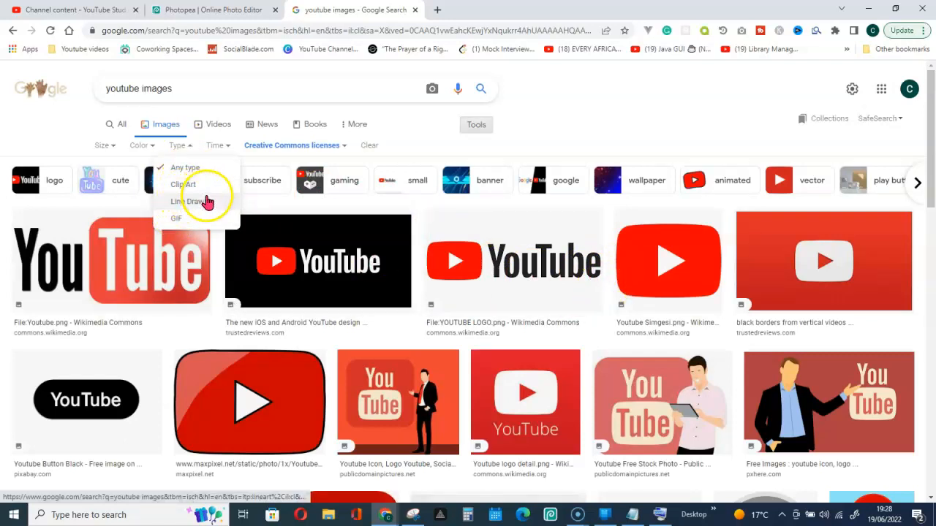
mouse_move(154, 151)
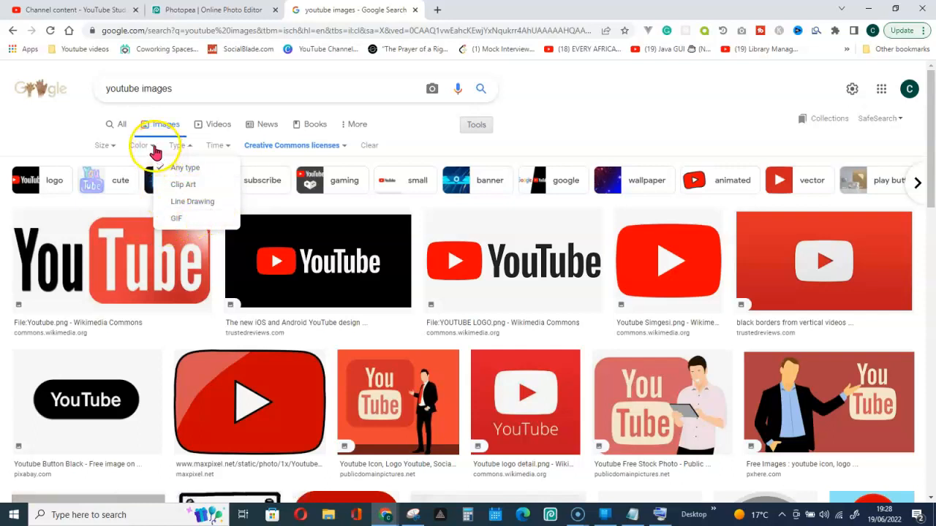
click(139, 144)
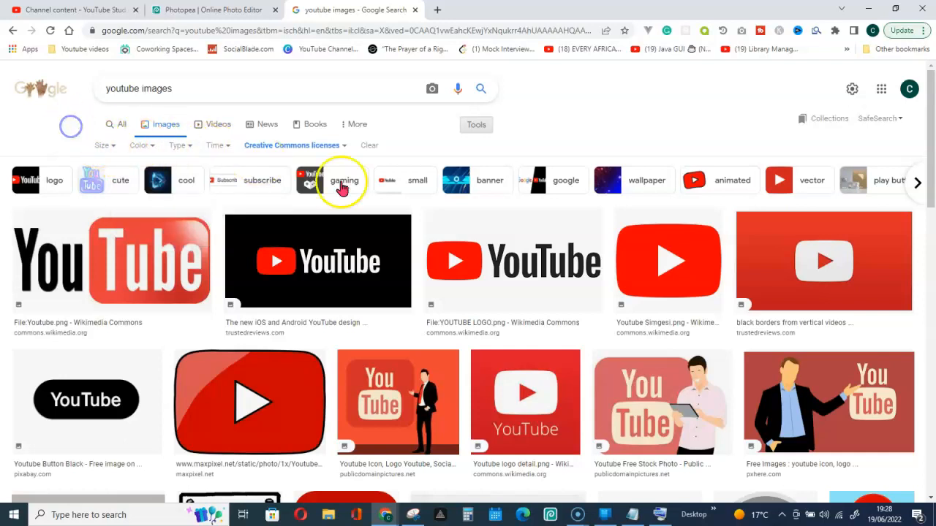
mouse_move(512, 263)
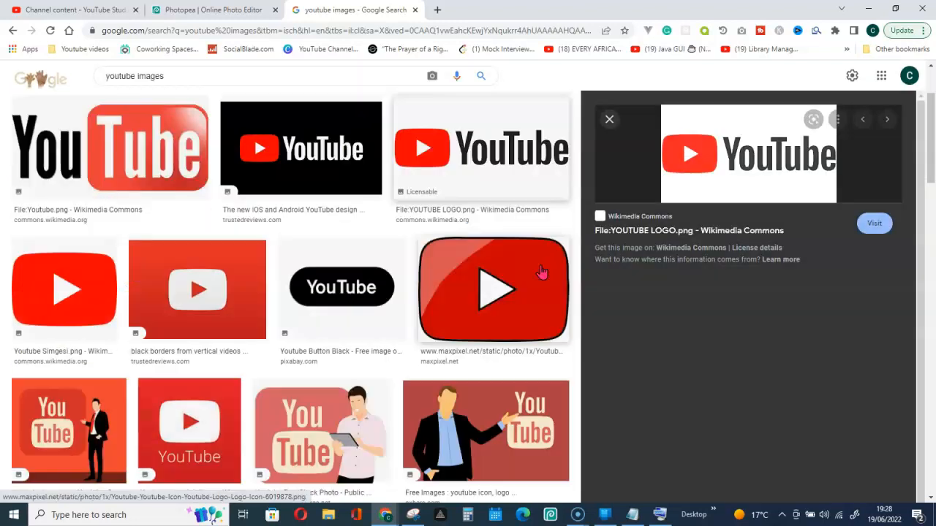
- Open the Wikimedia Commons YOUTUBE_LOGO.png from Google Images in its own browser tab
click(481, 149)
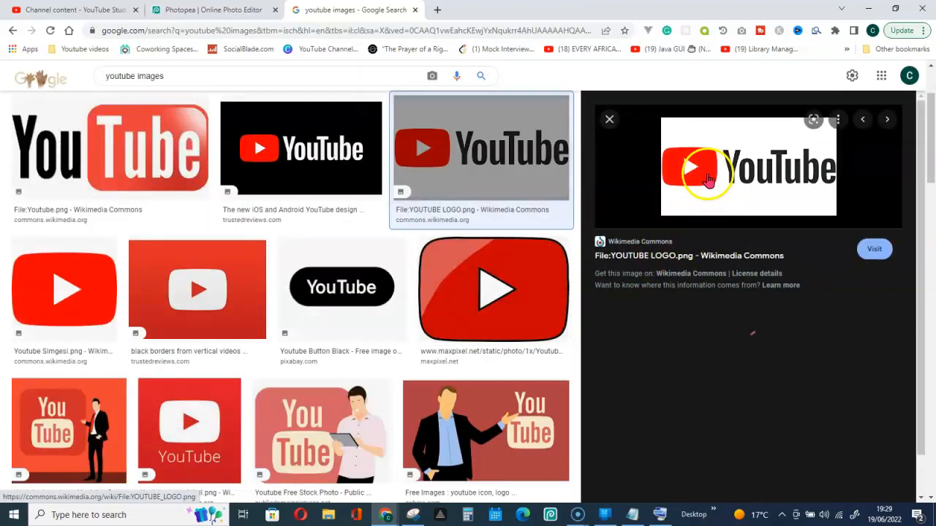
right_click(710, 179)
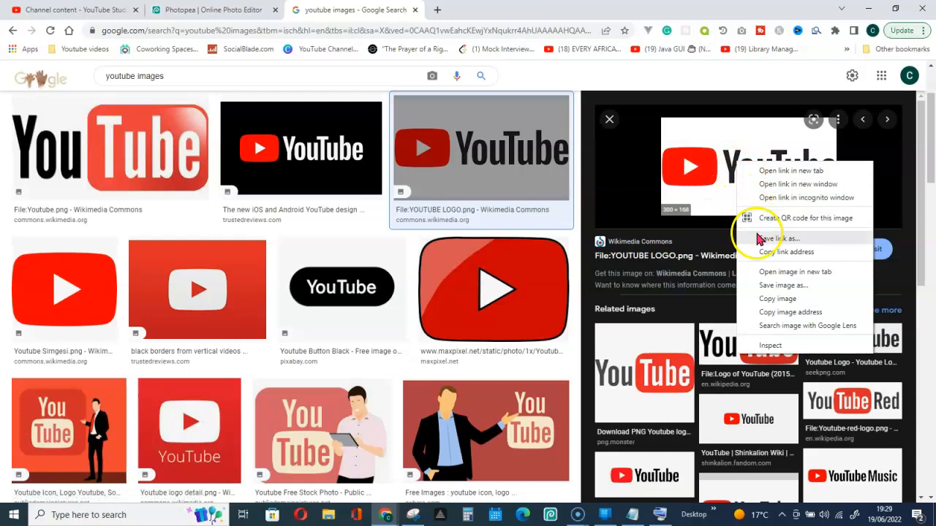
mouse_move(778, 277)
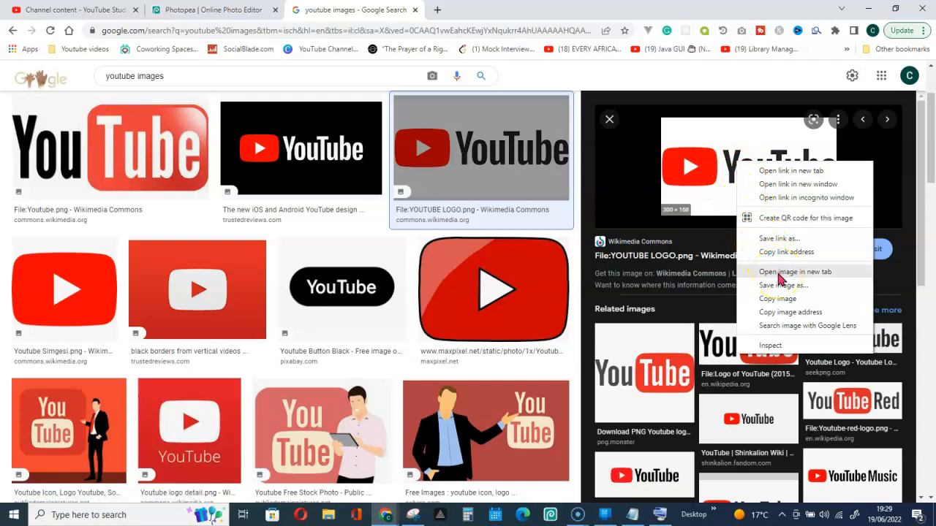
click(785, 271)
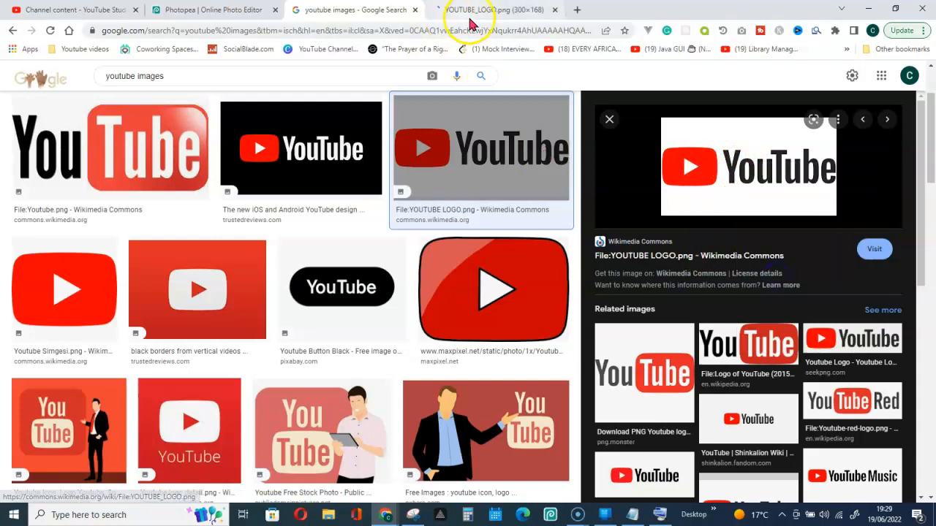
click(490, 9)
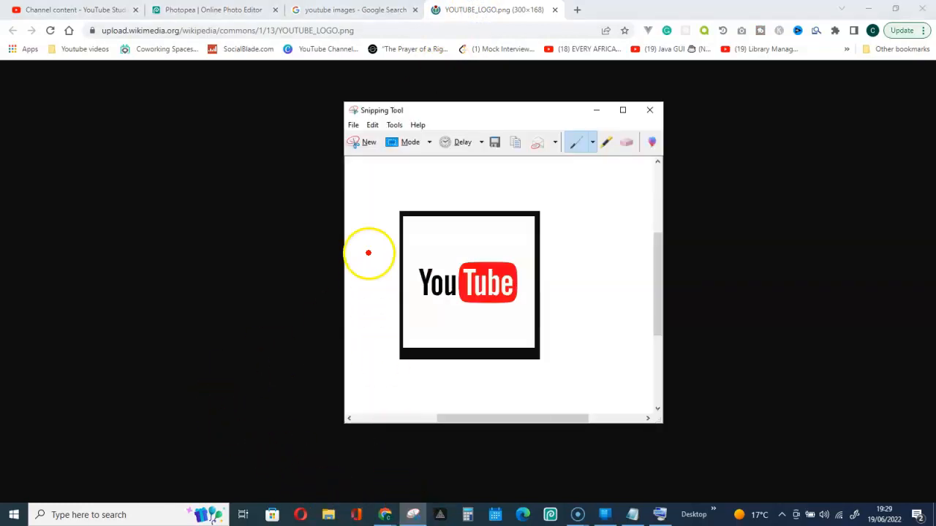
- Snip the YouTube logo area with Snipping Tool and go back to the Photopea project
click(369, 142)
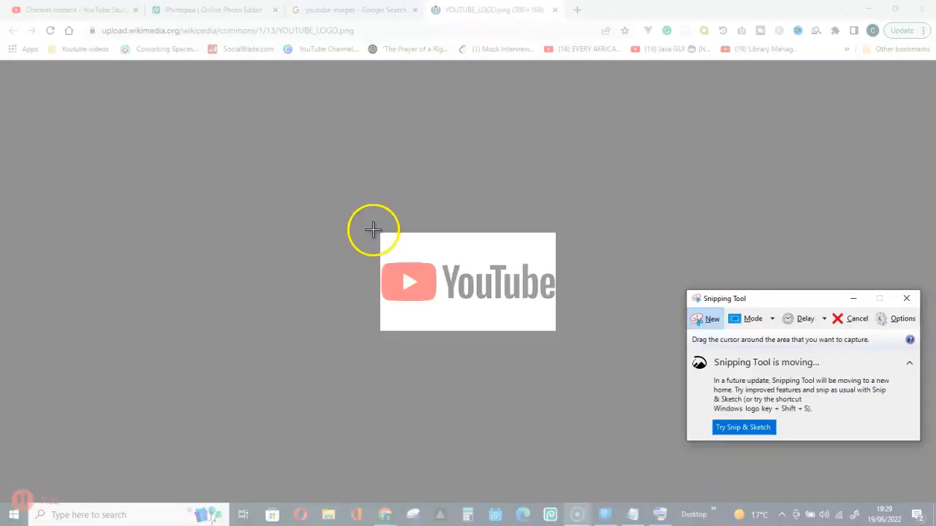
drag(372, 227, 564, 338)
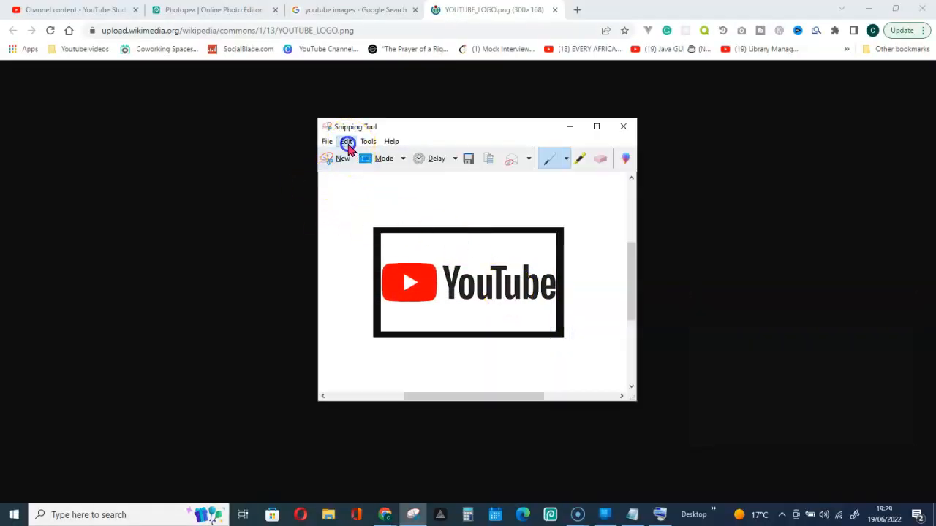
mouse_move(82, 40)
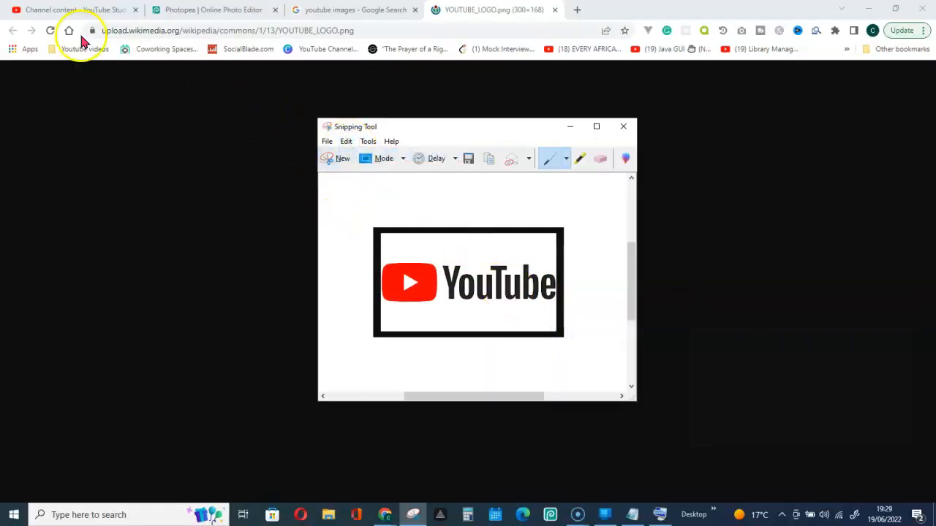
click(212, 10)
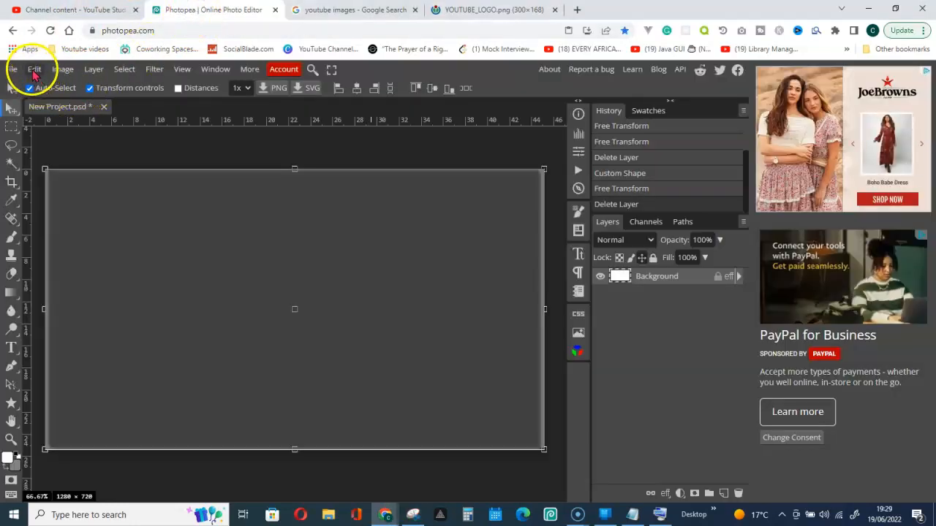
- Paste the snipped YouTube logo as a new layer and drag its transform handles larger
click(33, 69)
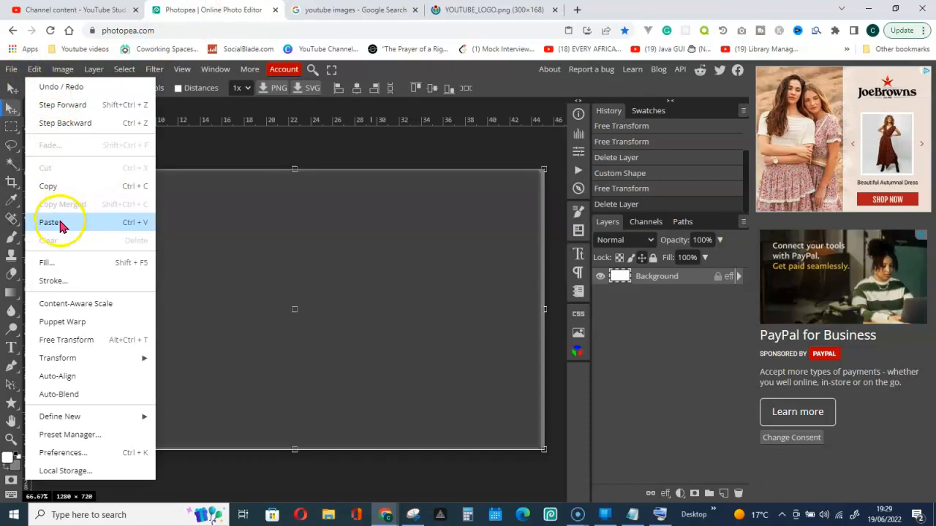
click(49, 222)
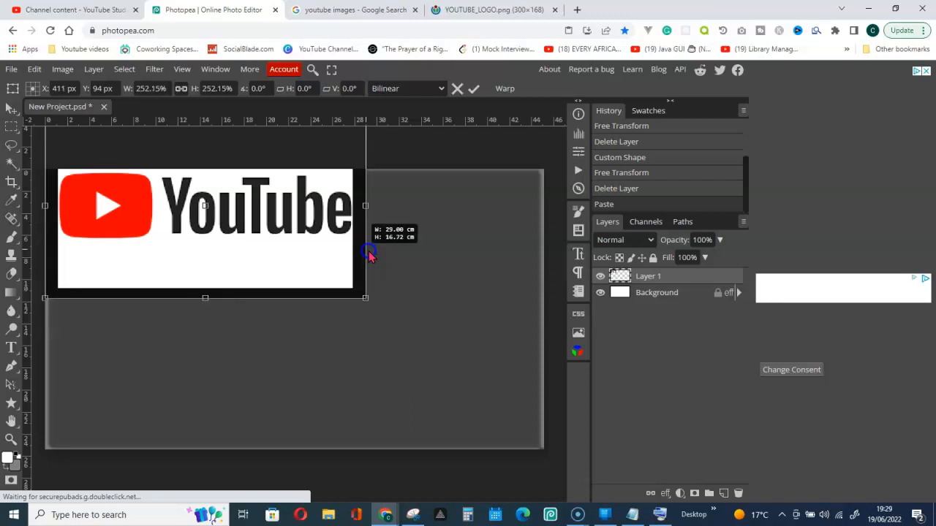
drag(366, 298, 413, 310)
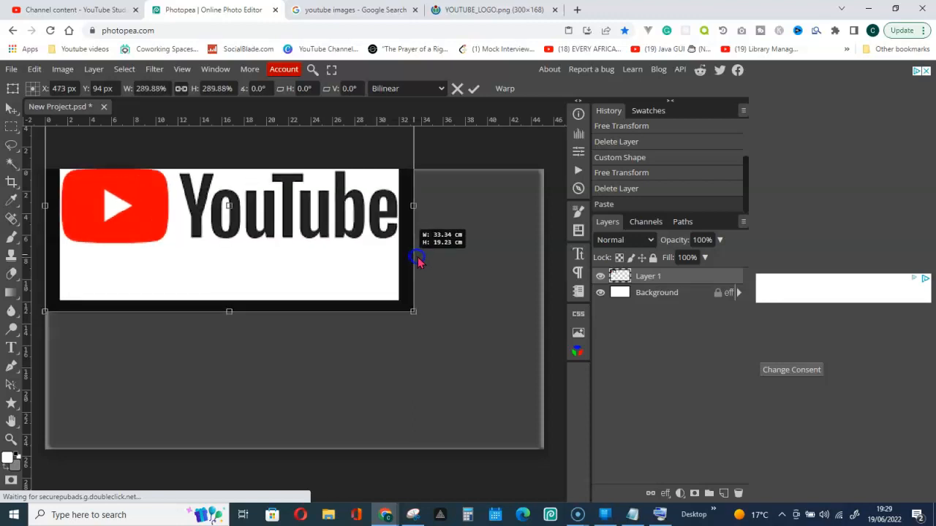
drag(415, 257, 233, 315)
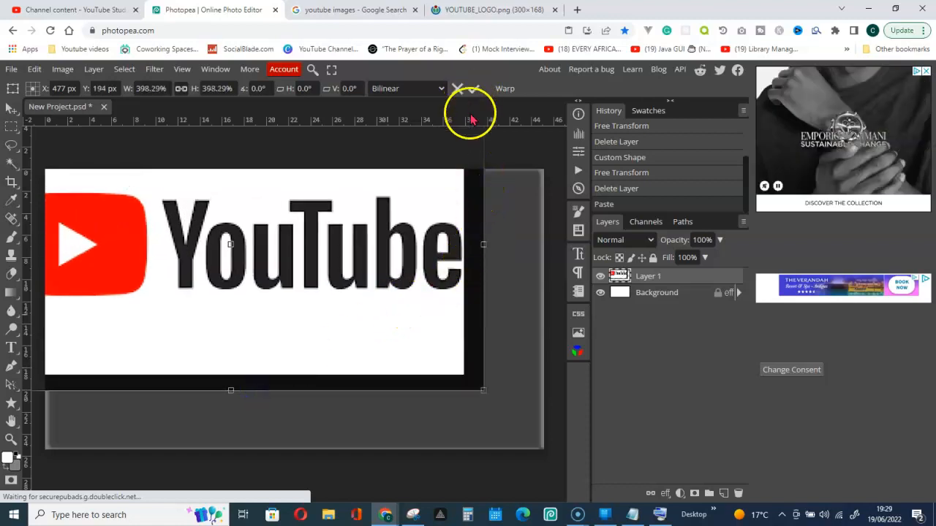
mouse_move(182, 373)
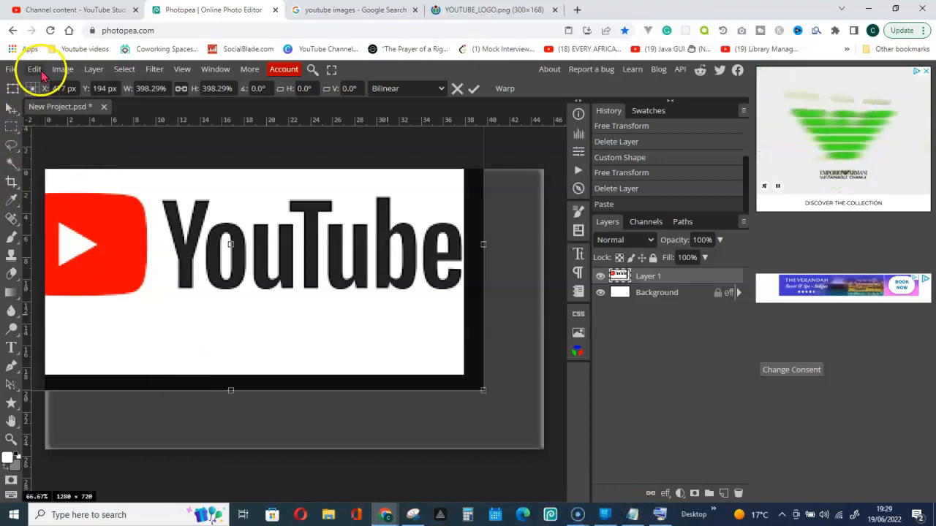
- Cancel the earlier enlargement and scale the logo proportionally using Shift from the On-Screen Keyboard
click(473, 88)
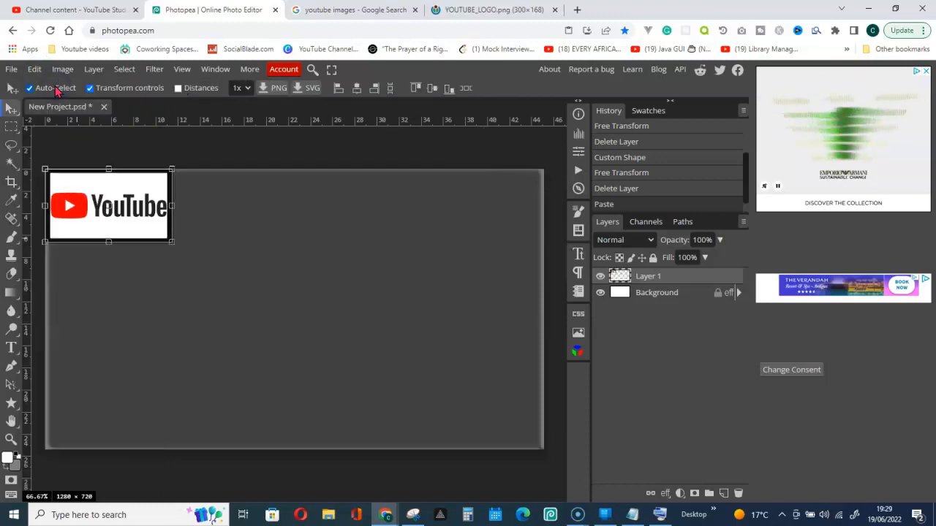
click(660, 514)
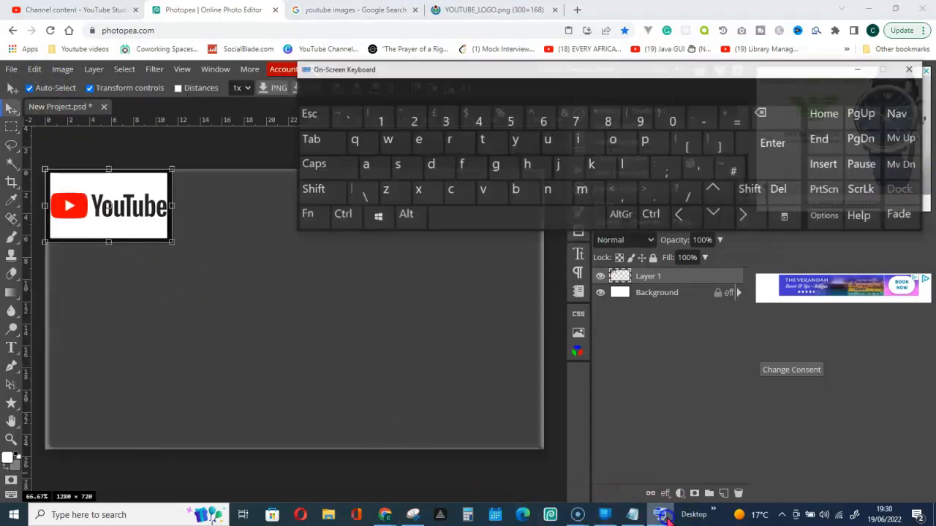
click(299, 176)
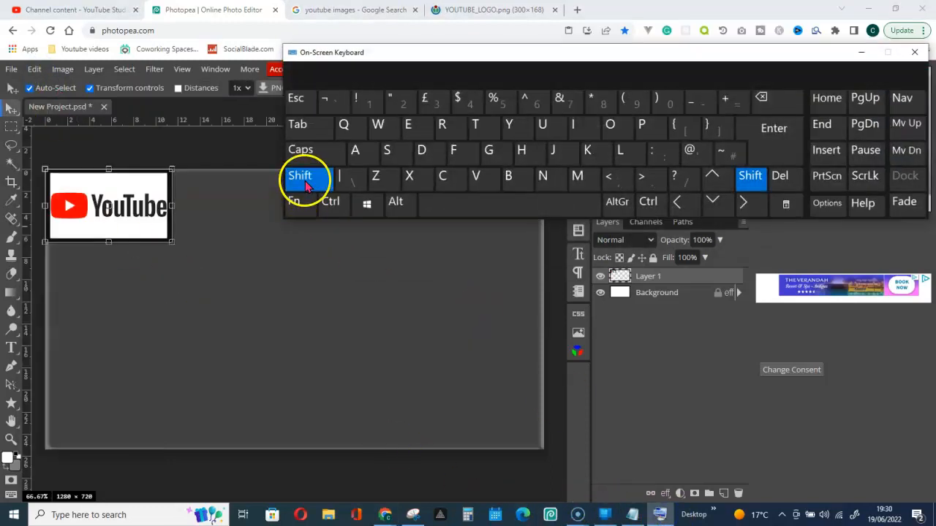
click(300, 176)
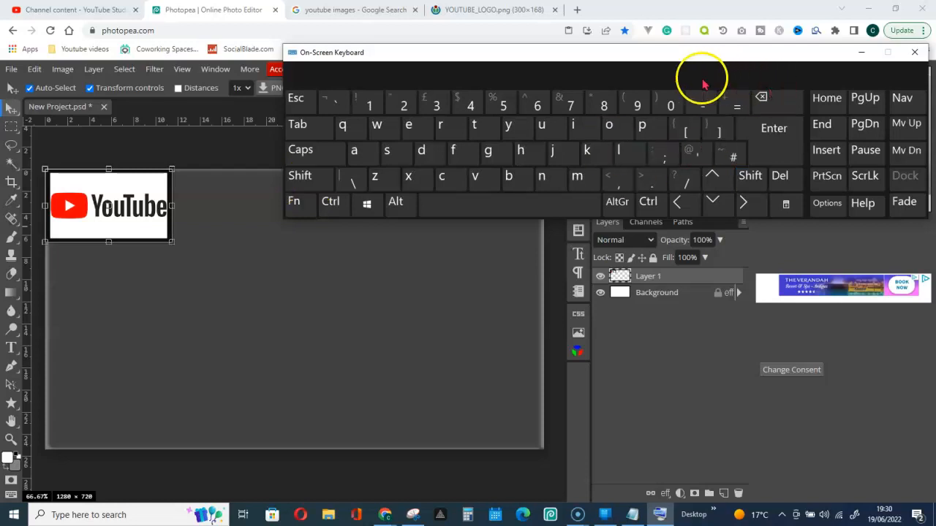
click(914, 52)
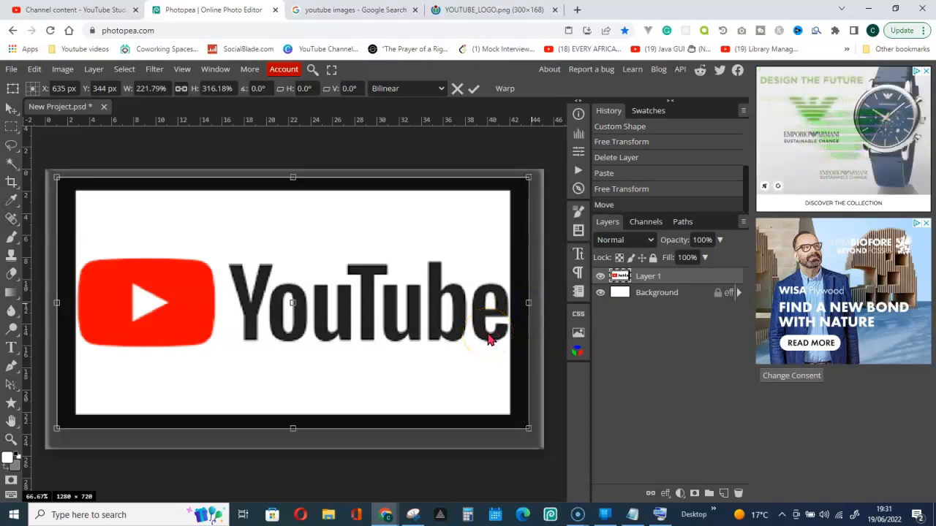
mouse_move(503, 338)
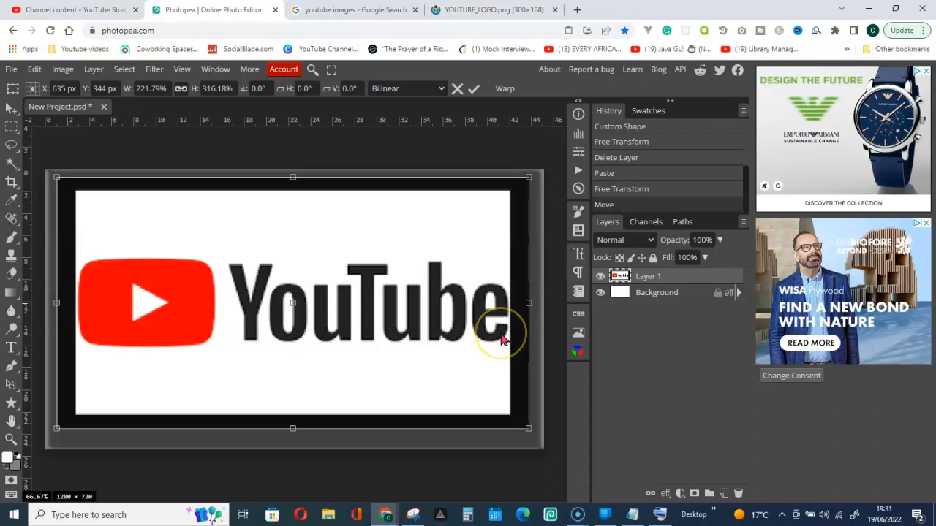